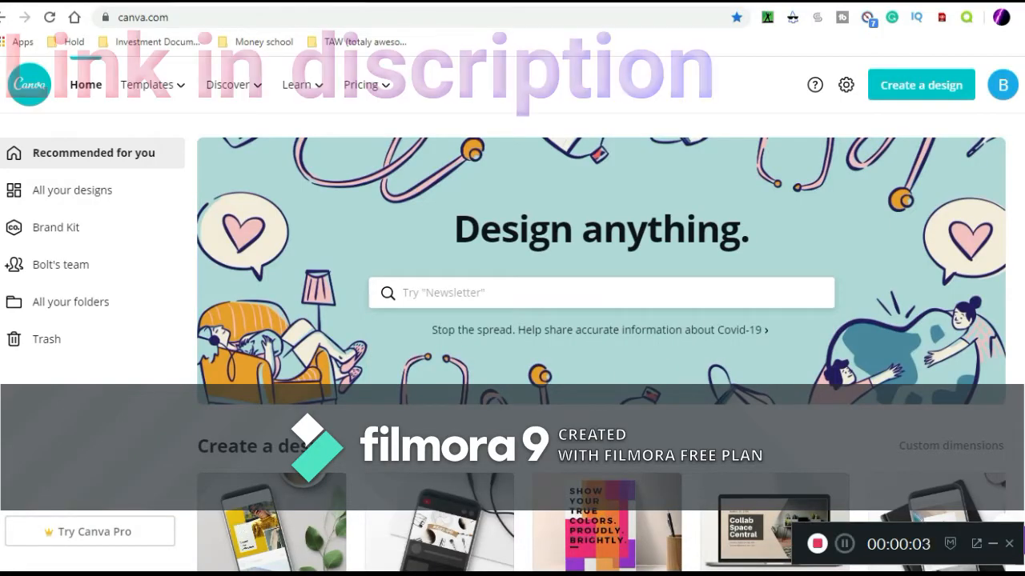
Step: Scroll down the Canva home page through the Instagram, Facebook, Flyer and Poster template rows
click(228, 83)
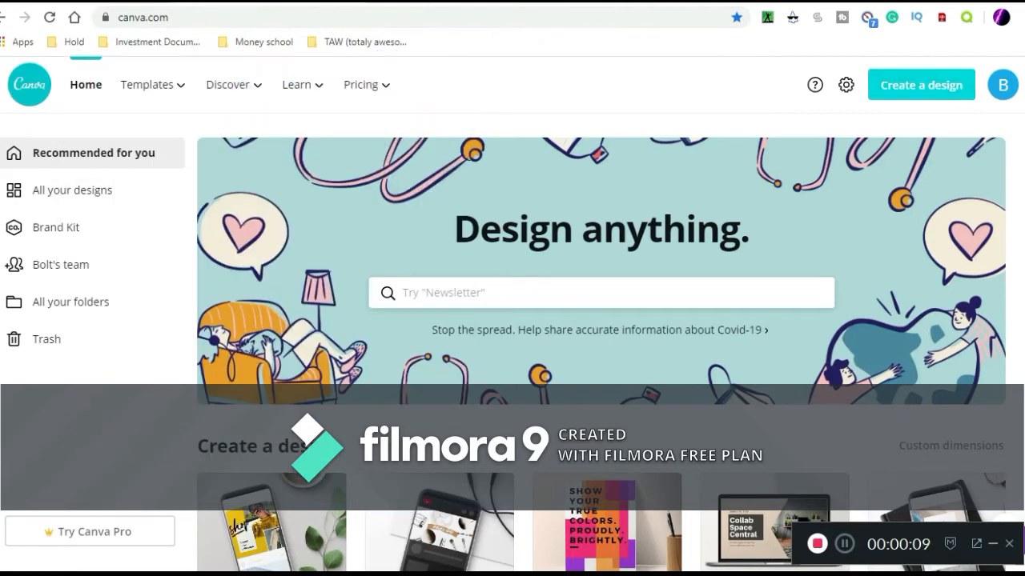
click(920, 85)
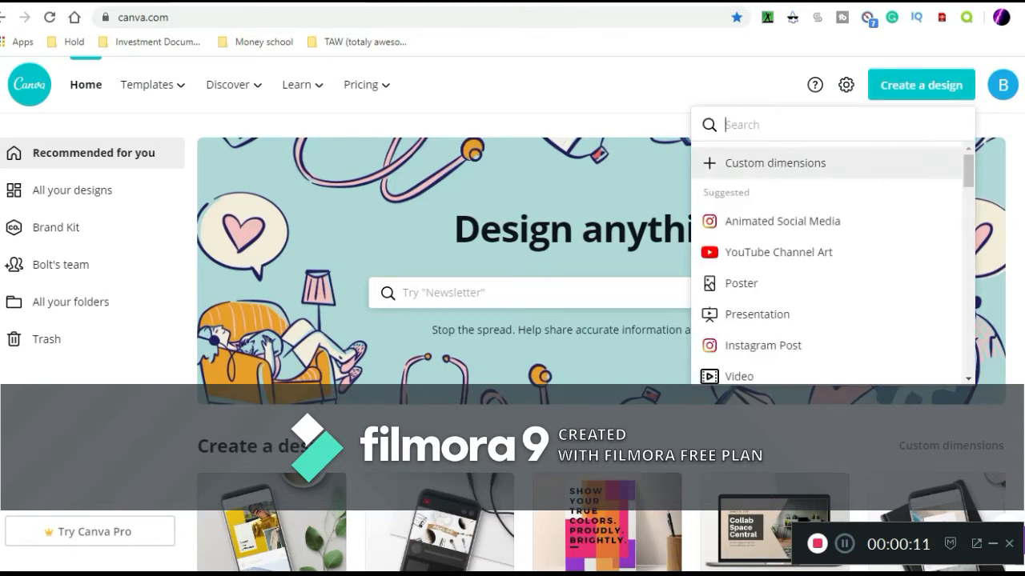
scroll(down, 3)
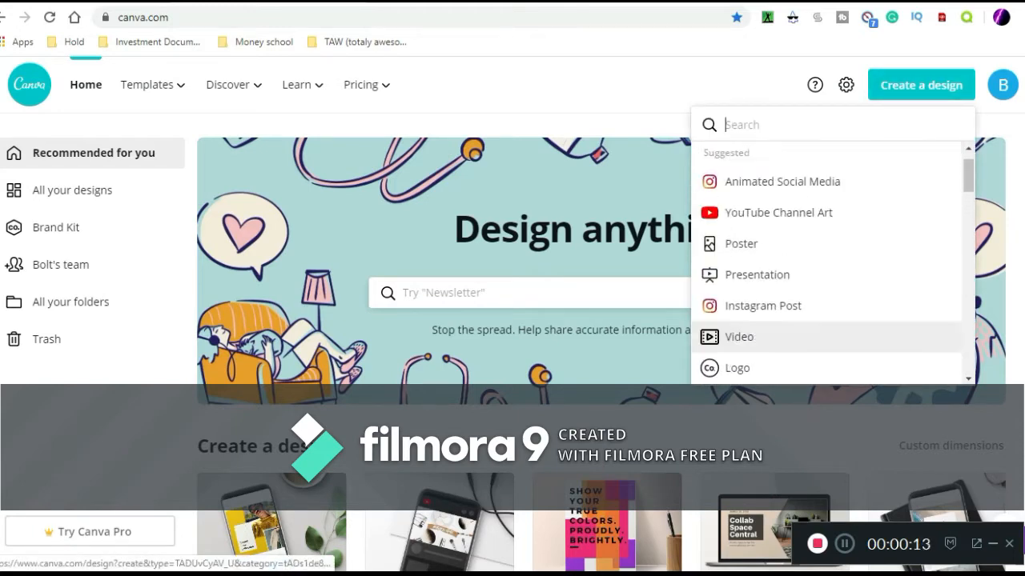
scroll(down, 3)
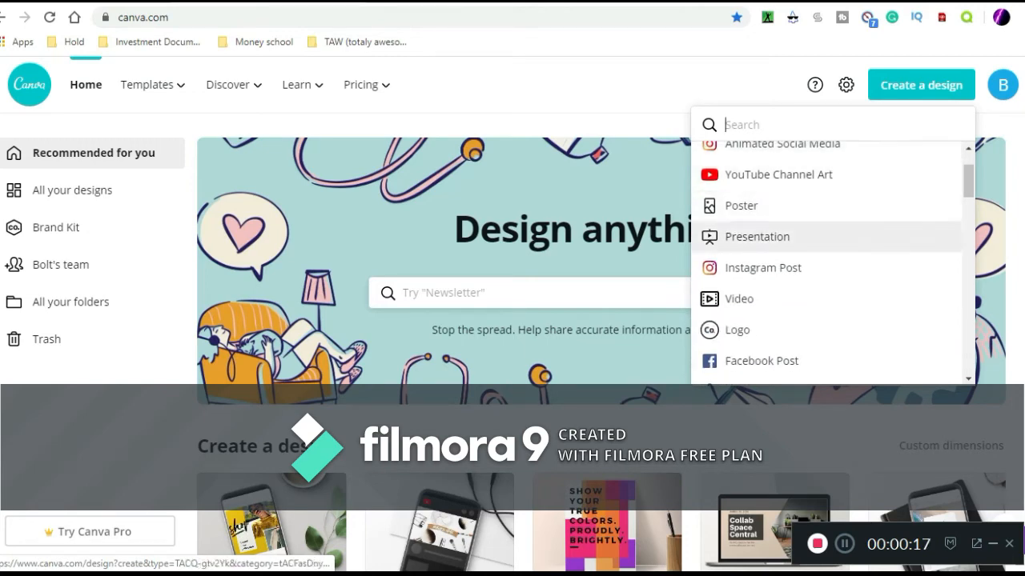
scroll(down, 3)
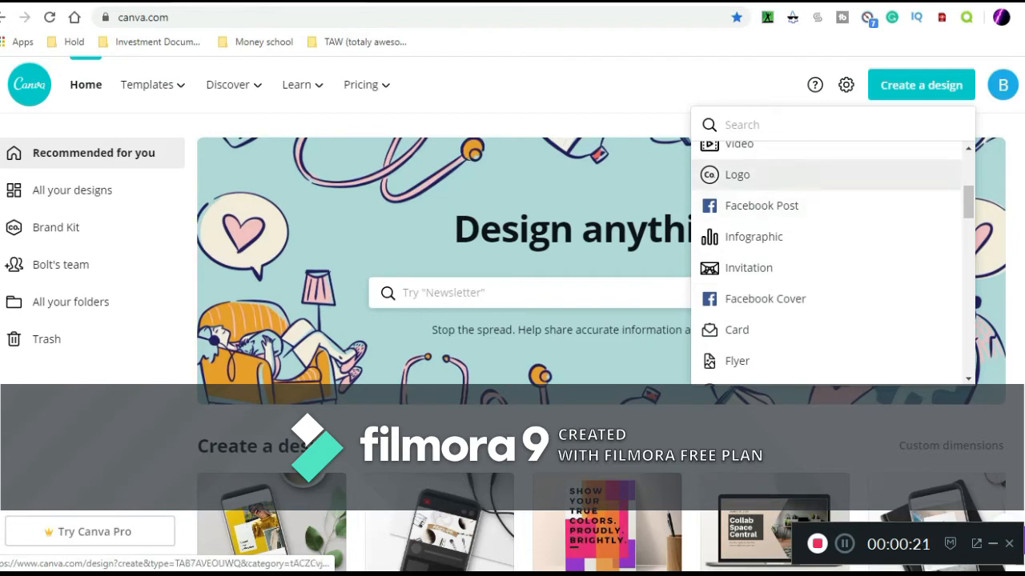
scroll(down, 3)
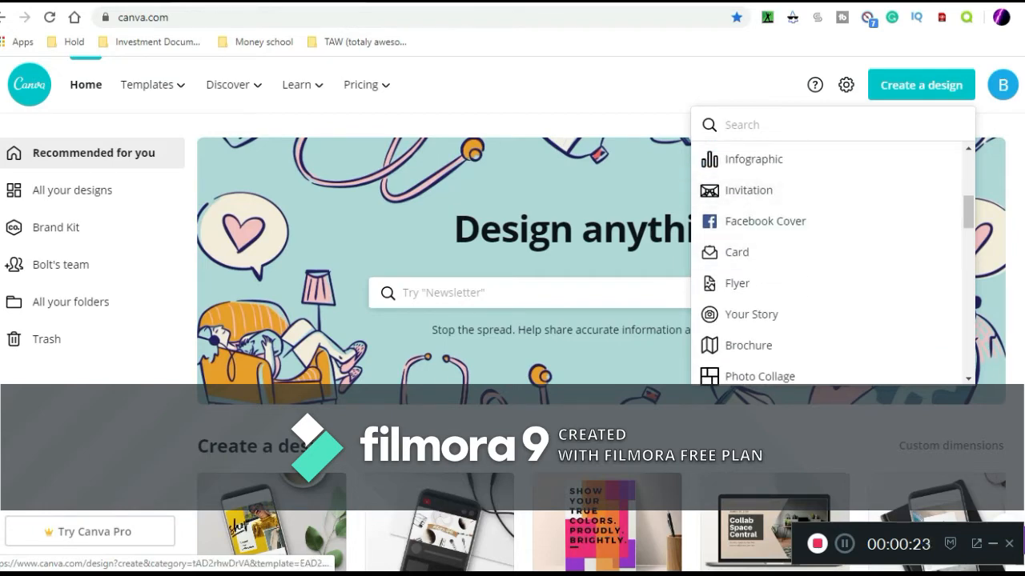
scroll(down, 3)
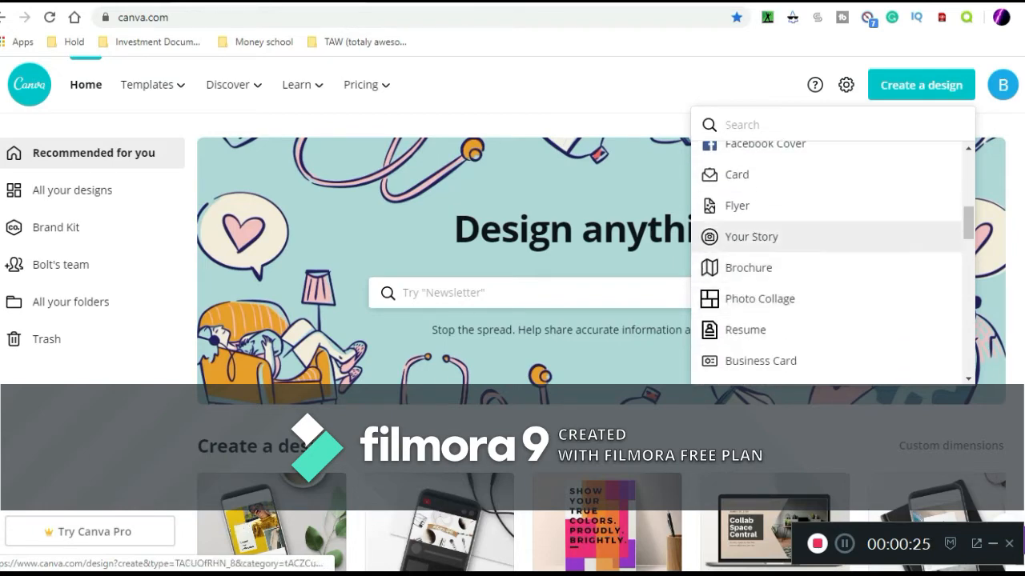
scroll(down, 3)
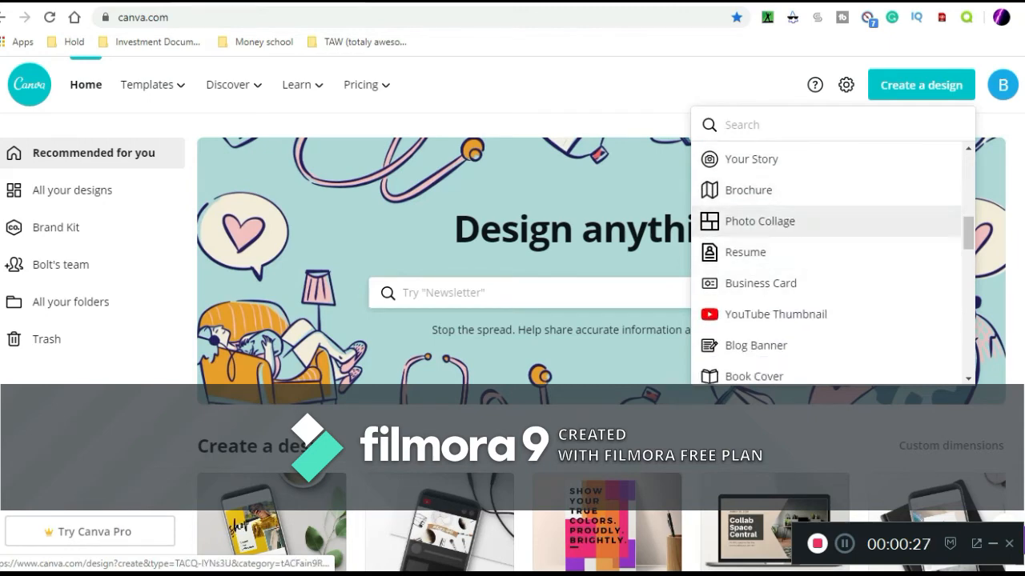
scroll(down, 3)
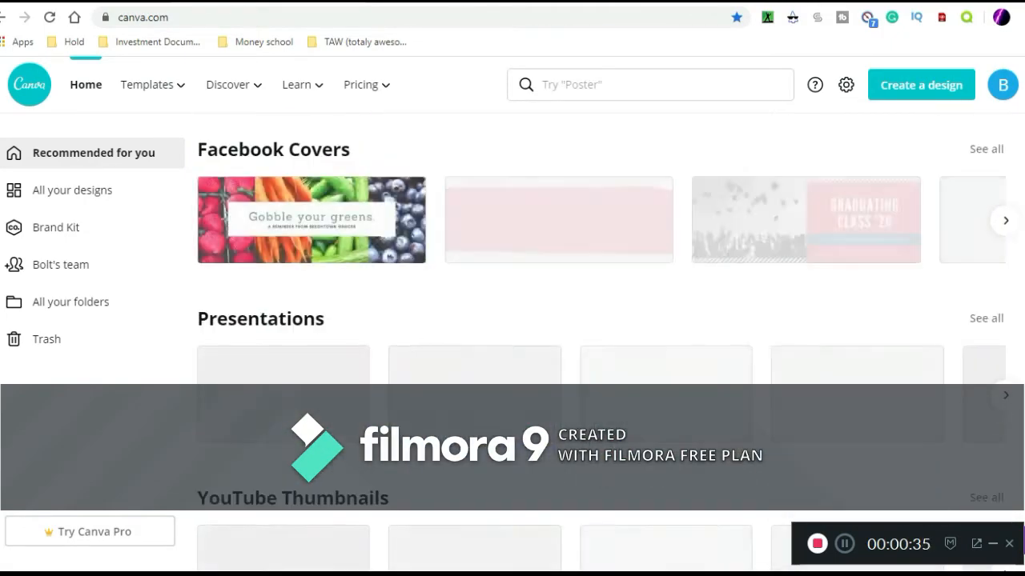
scroll(down, 3)
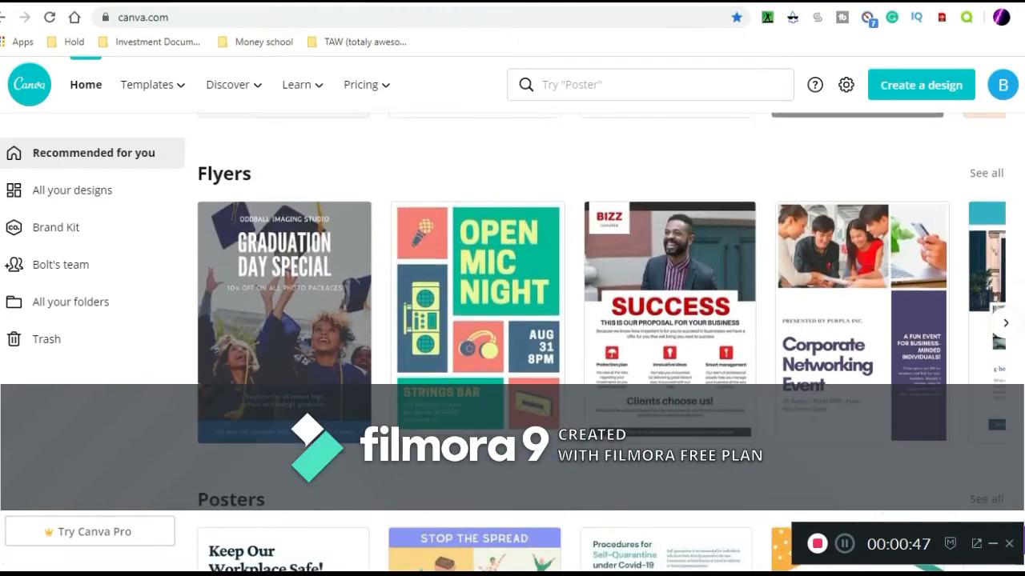
scroll(down, 3)
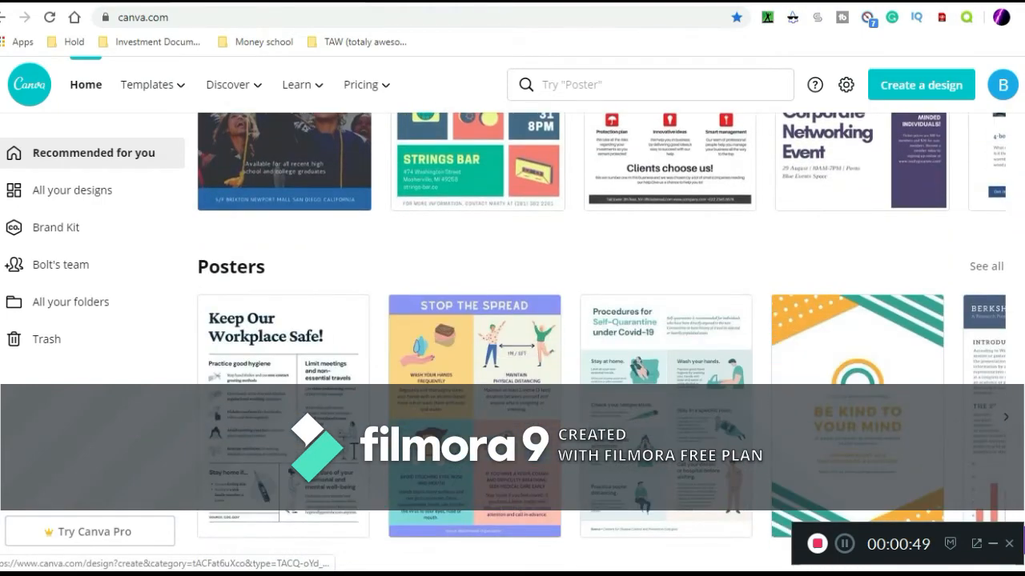
scroll(down, 3)
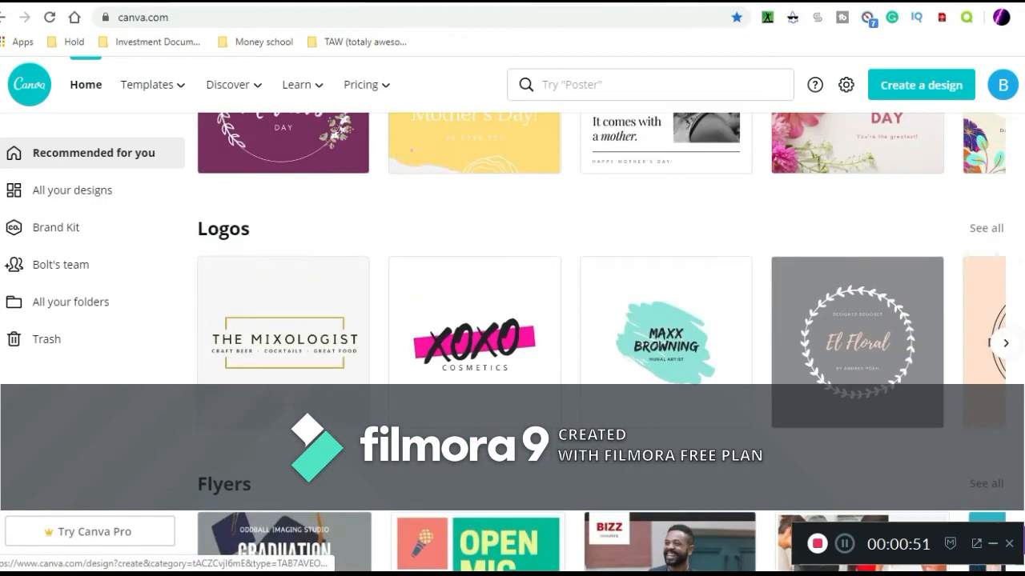
Step: Reach the Logos row and advance it to reveal more logo templates, including arts & crafts
scroll(up, 3)
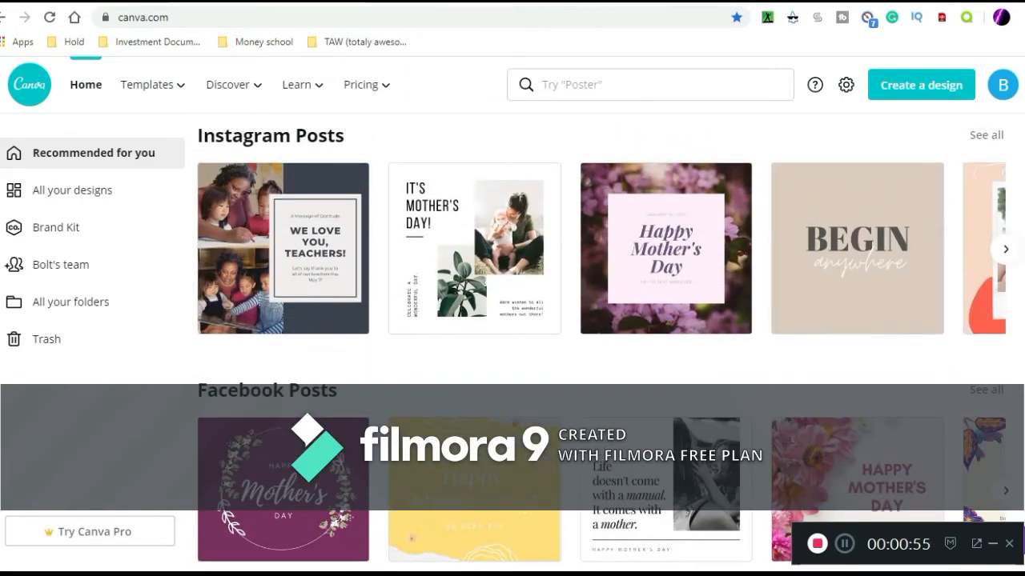
scroll(up, 3)
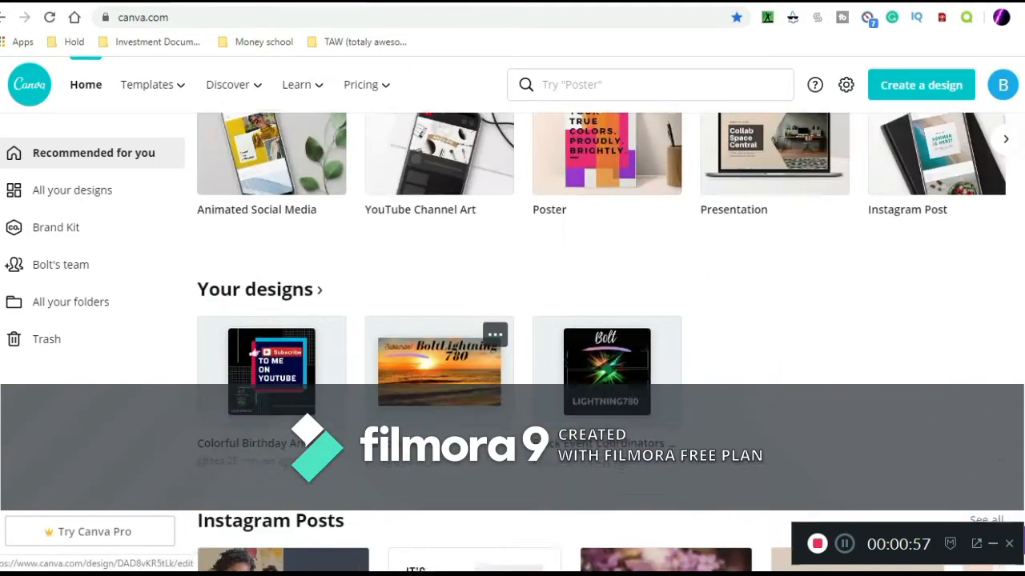
scroll(down, 3)
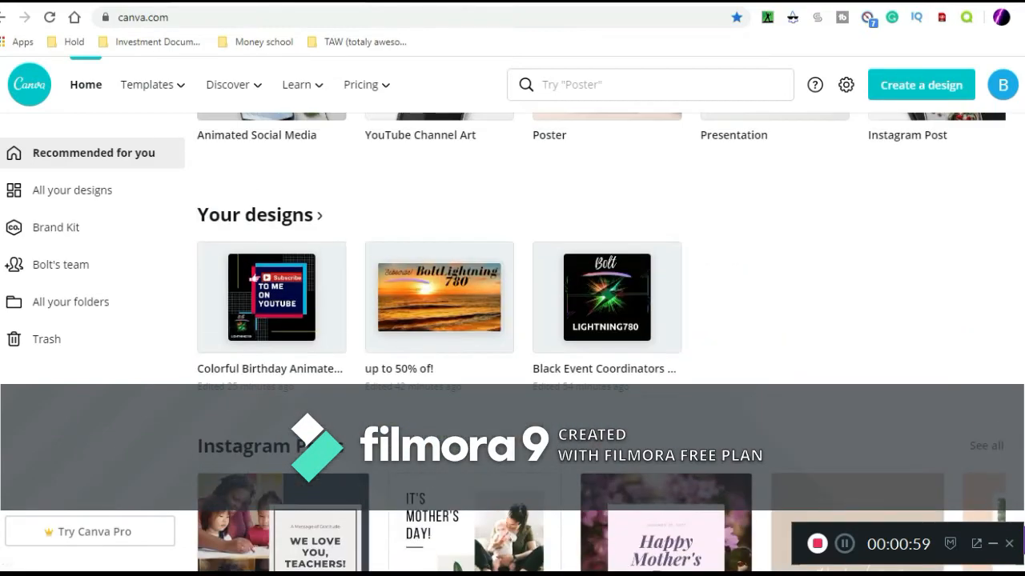
scroll(down, 3)
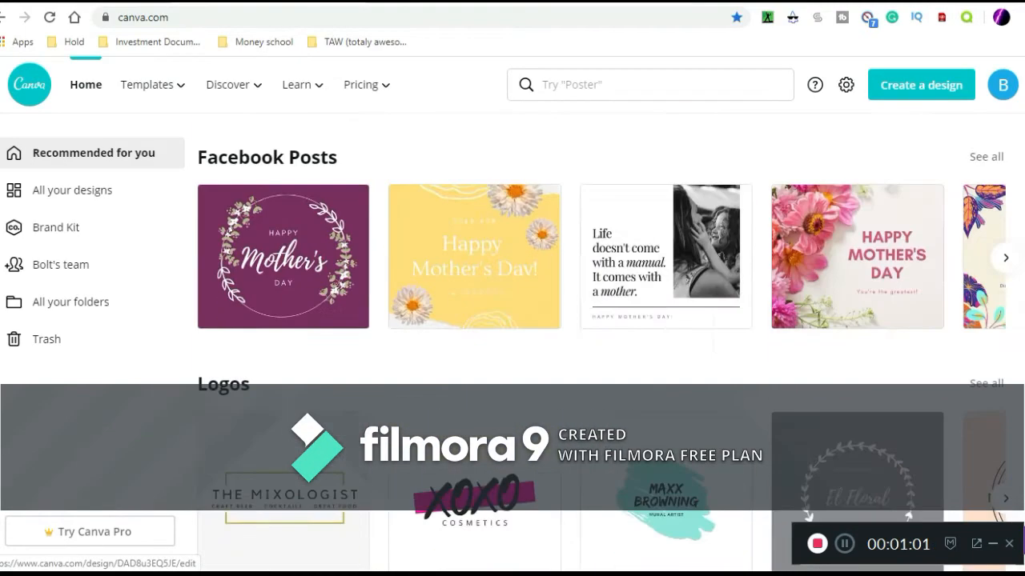
scroll(down, 3)
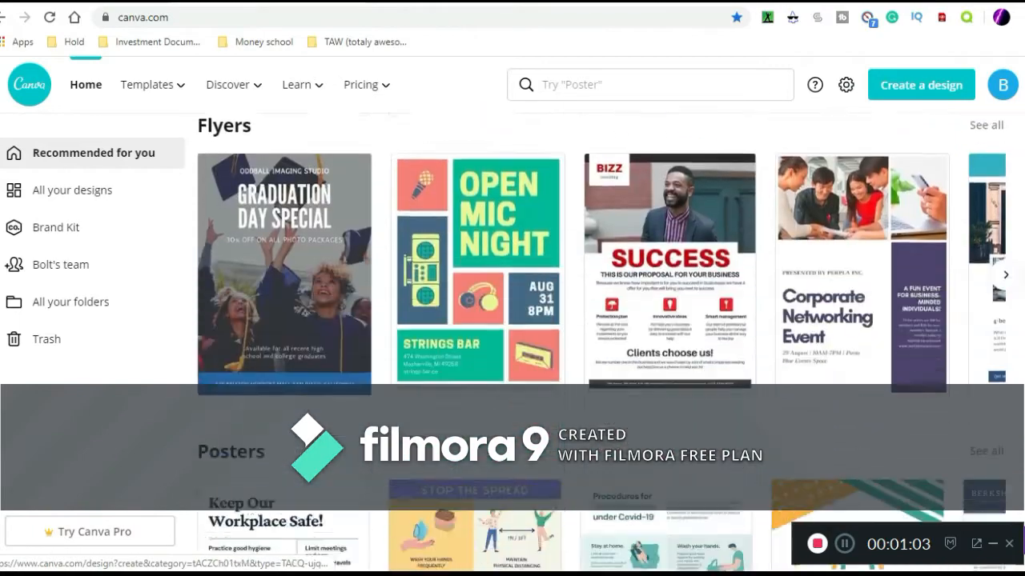
scroll(down, 3)
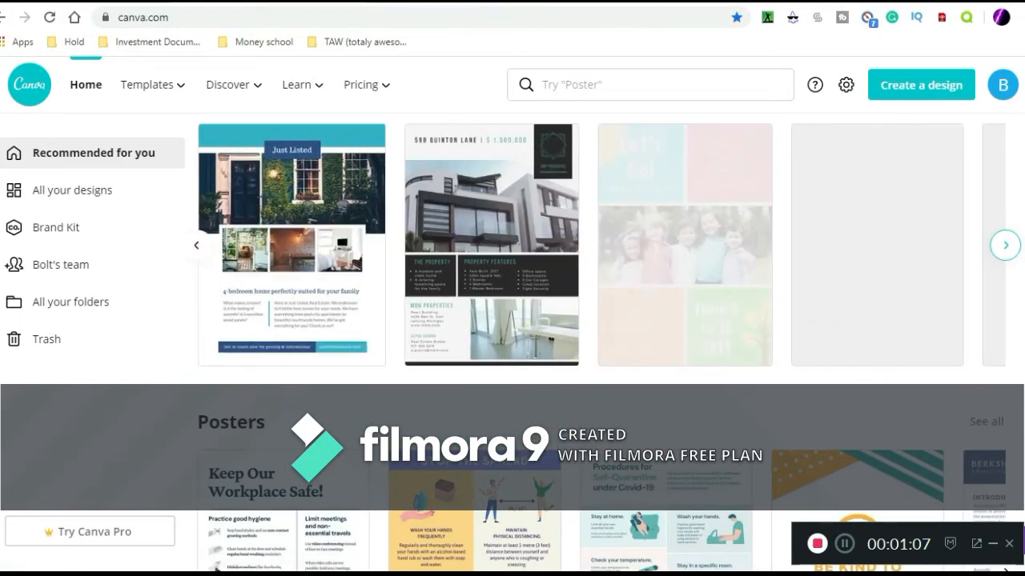
click(1006, 245)
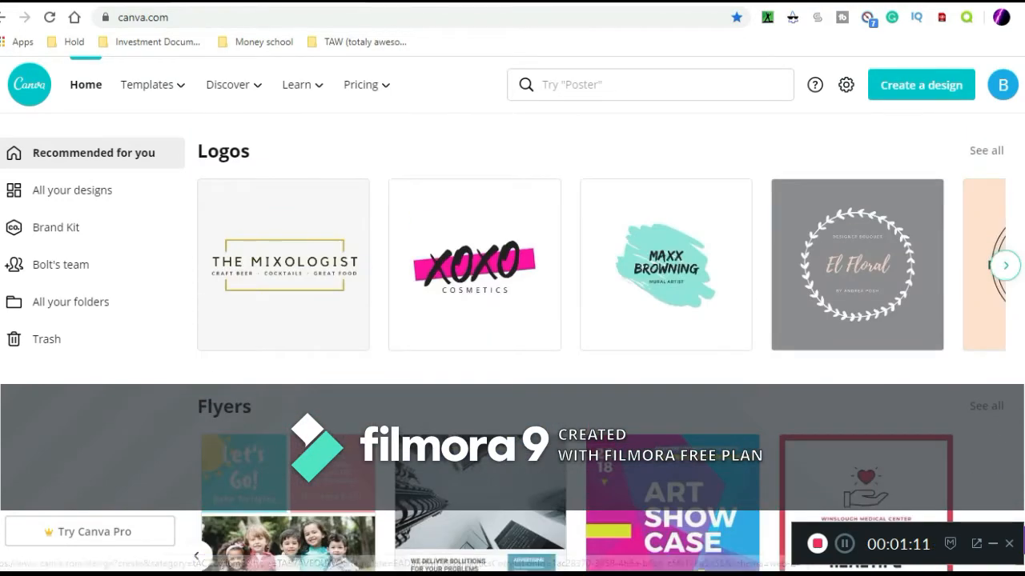
click(1006, 266)
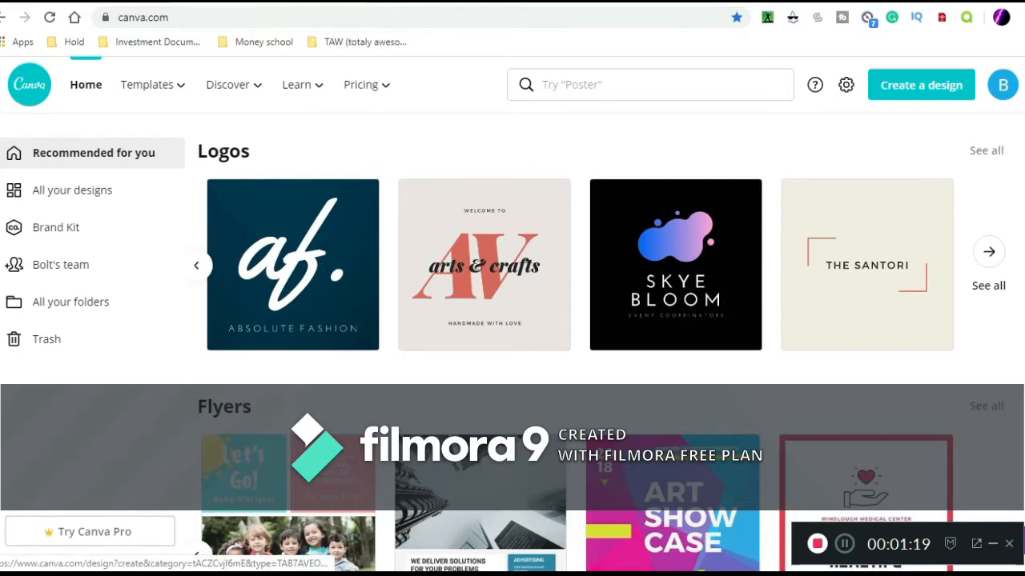
Step: Start a new design from the arts & crafts logo template
click(291, 265)
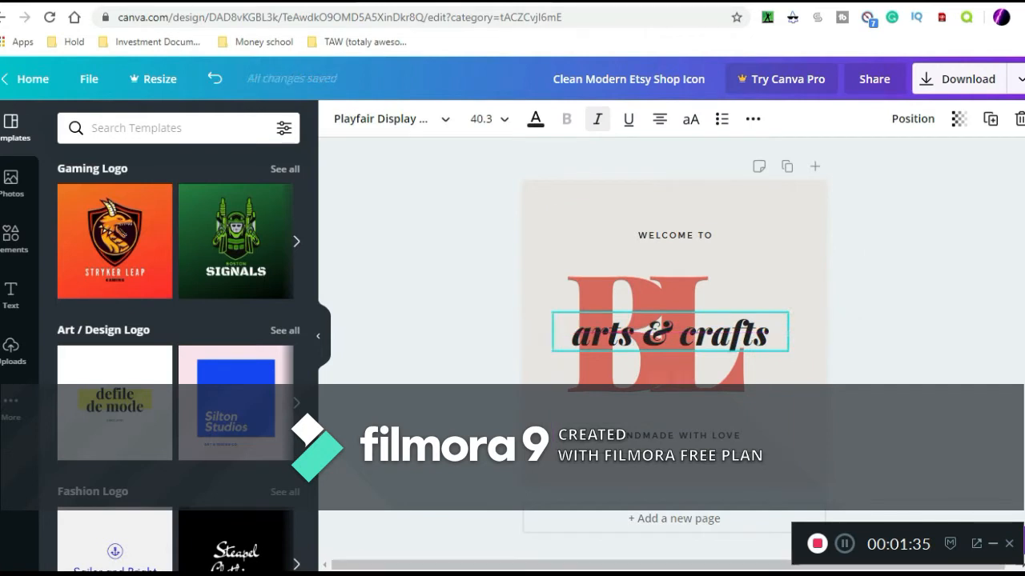
Step: Replace the logo's arts & crafts text with 'BoltLightning 780'
double_click(730, 332)
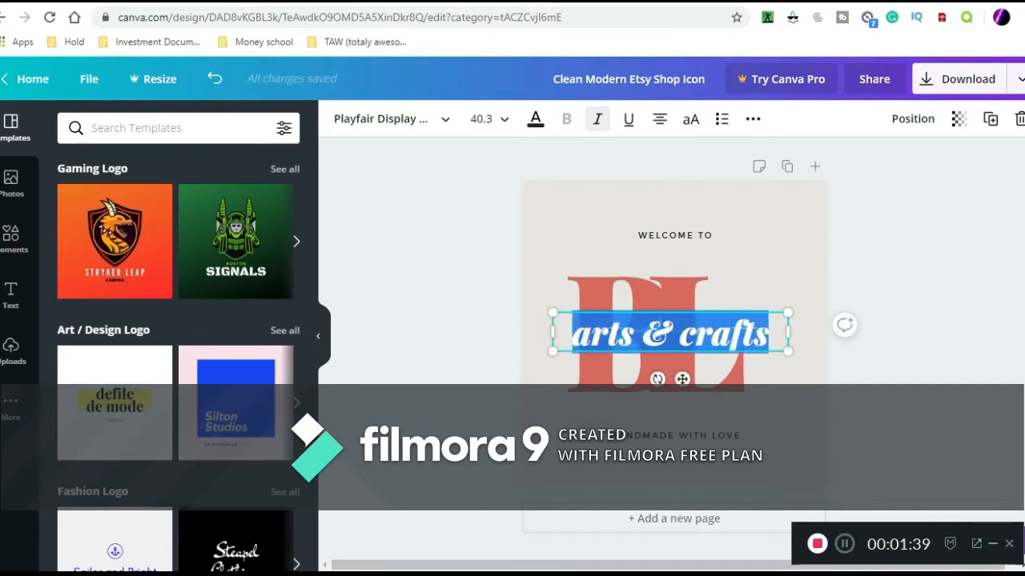
text(Bolt)
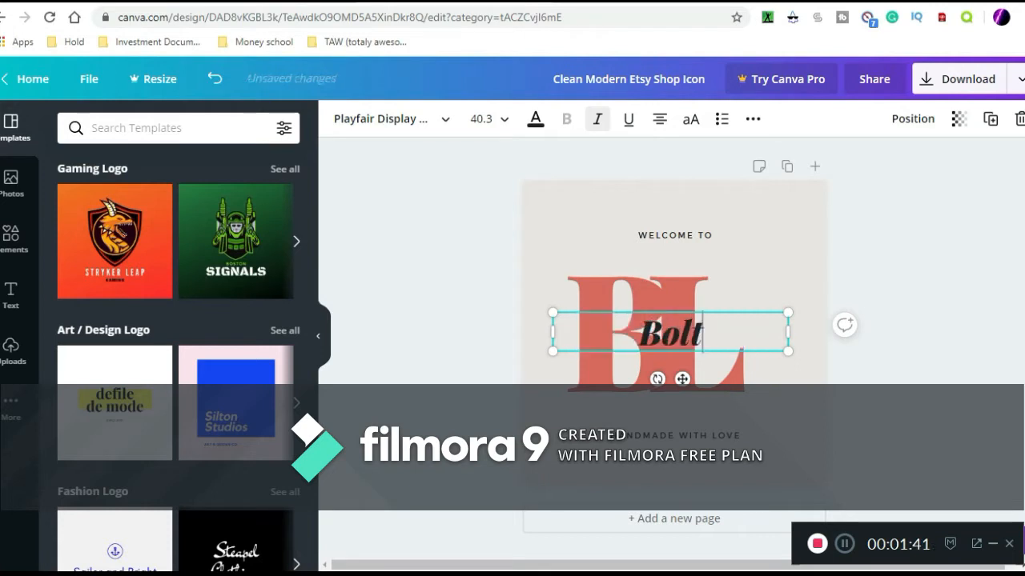
text(Lightning)
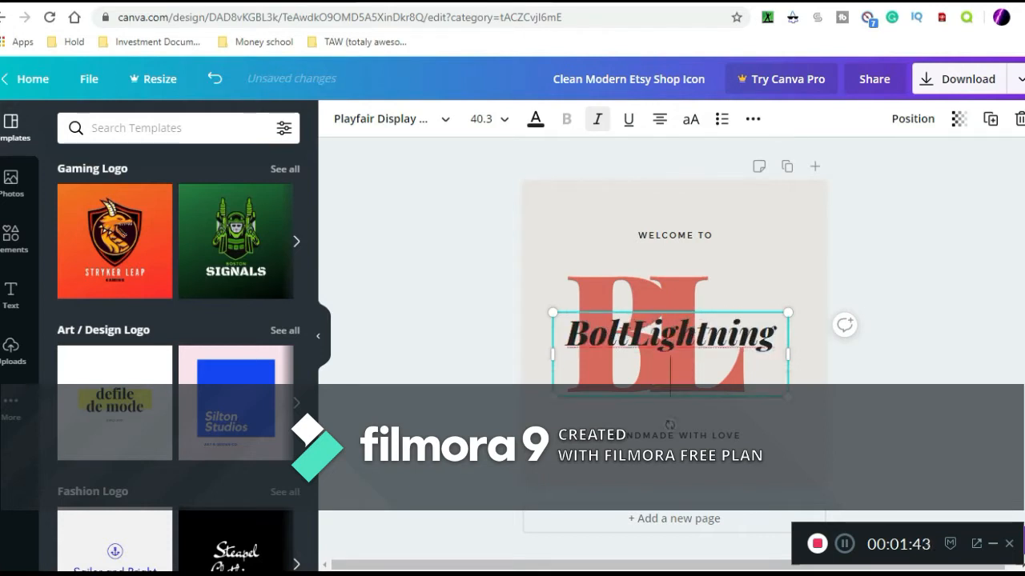
text(780)
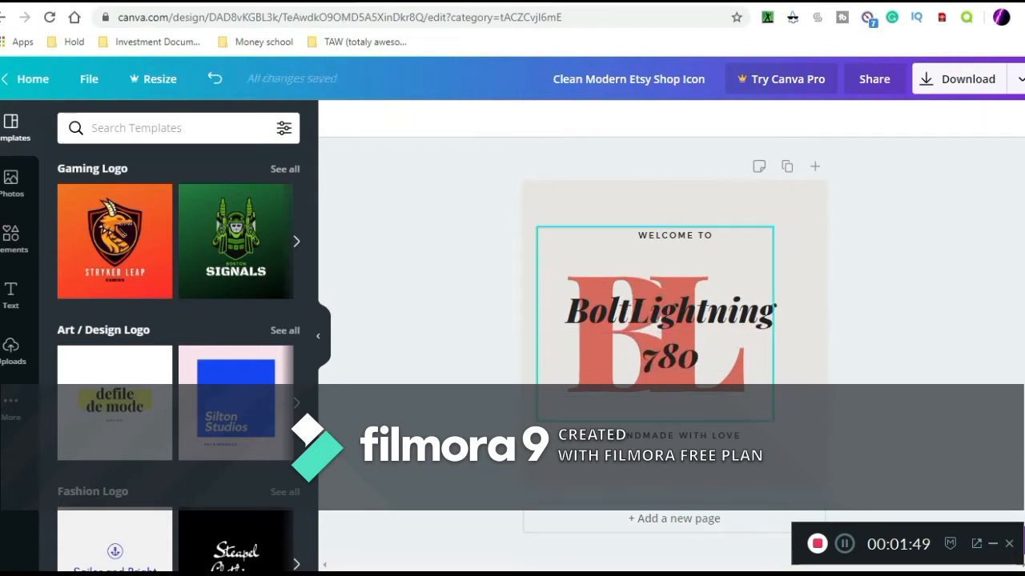
click(676, 236)
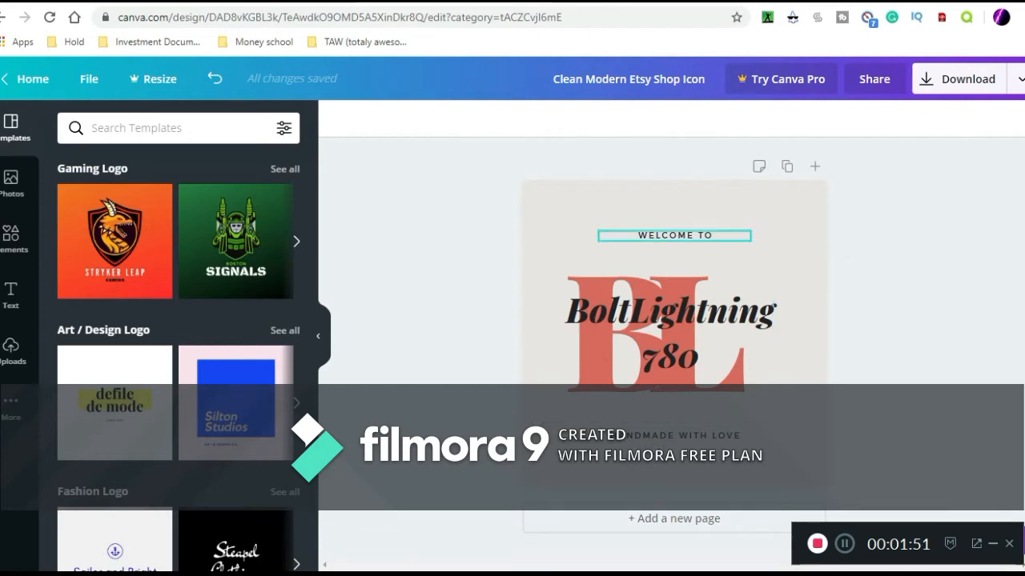
click(673, 235)
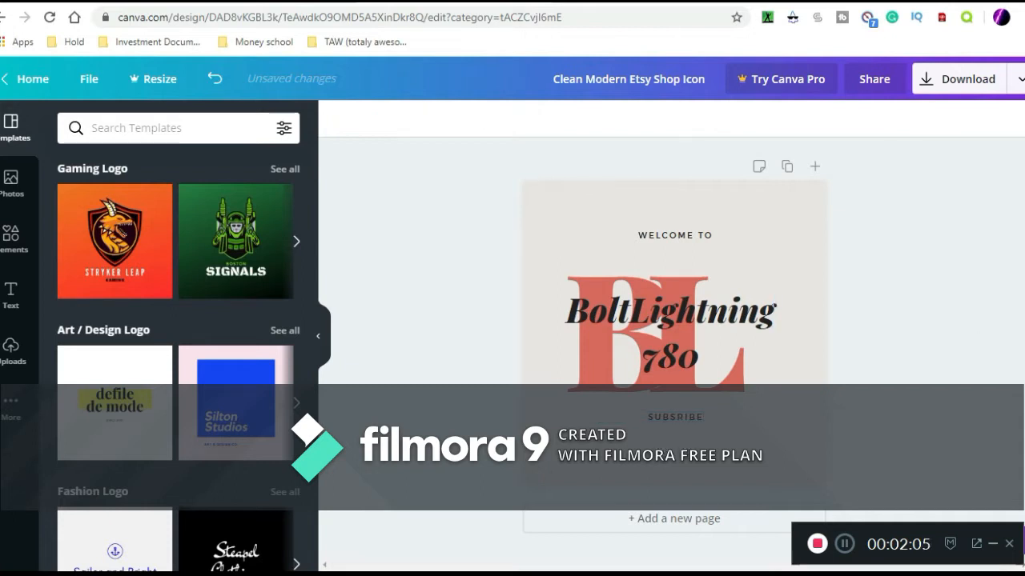
click(657, 324)
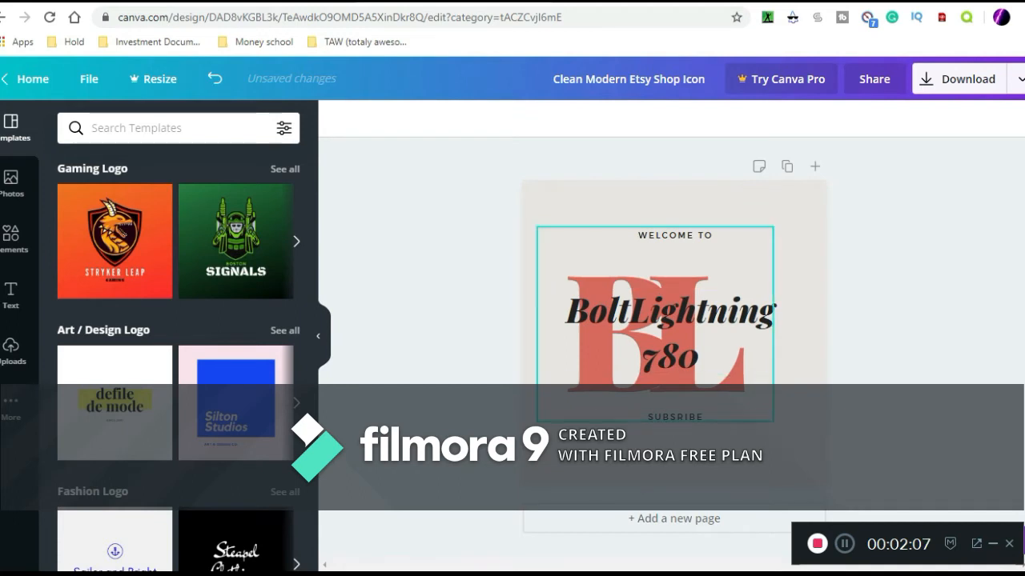
click(676, 408)
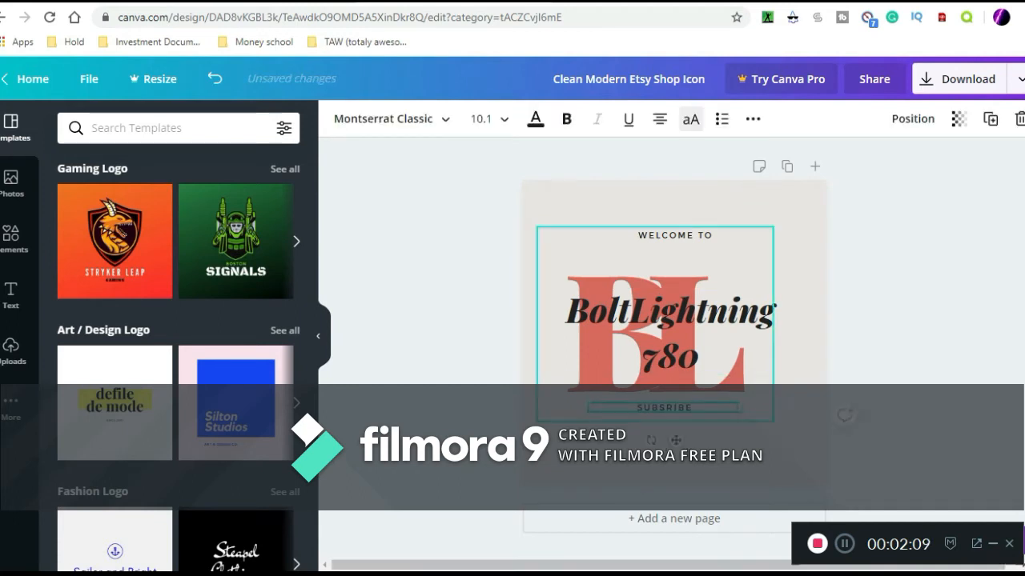
click(671, 332)
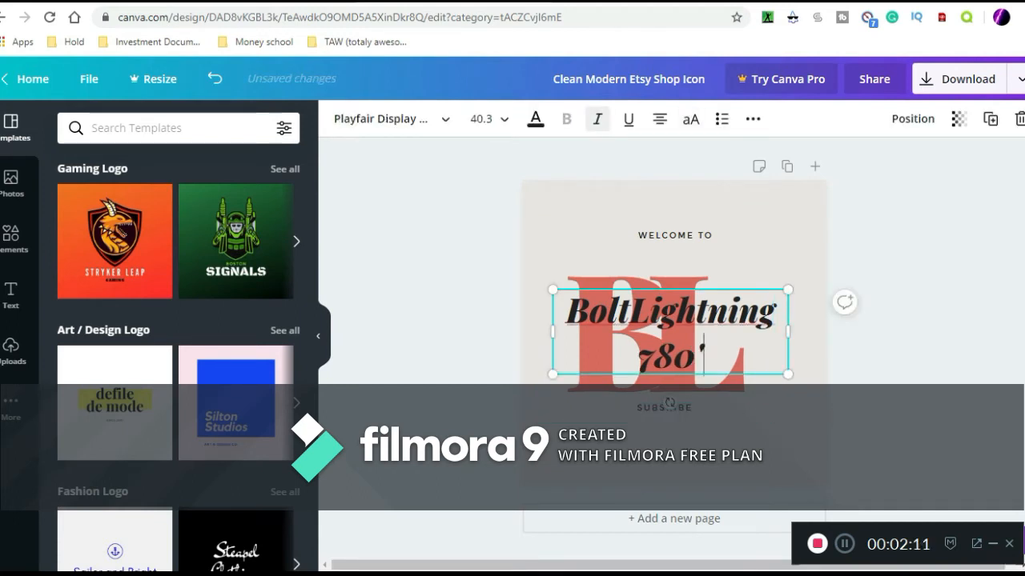
text(s)
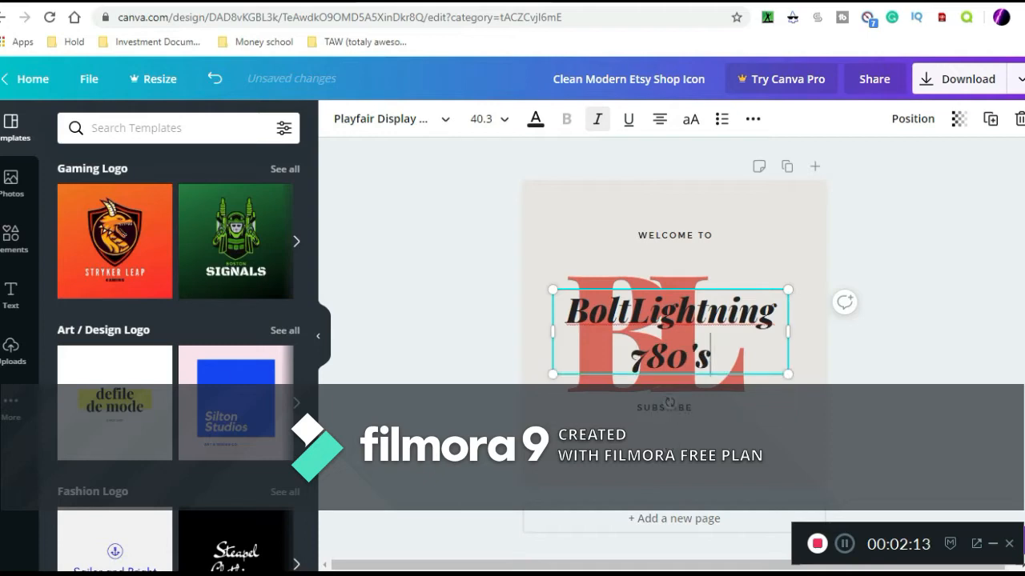
key(Backspace)
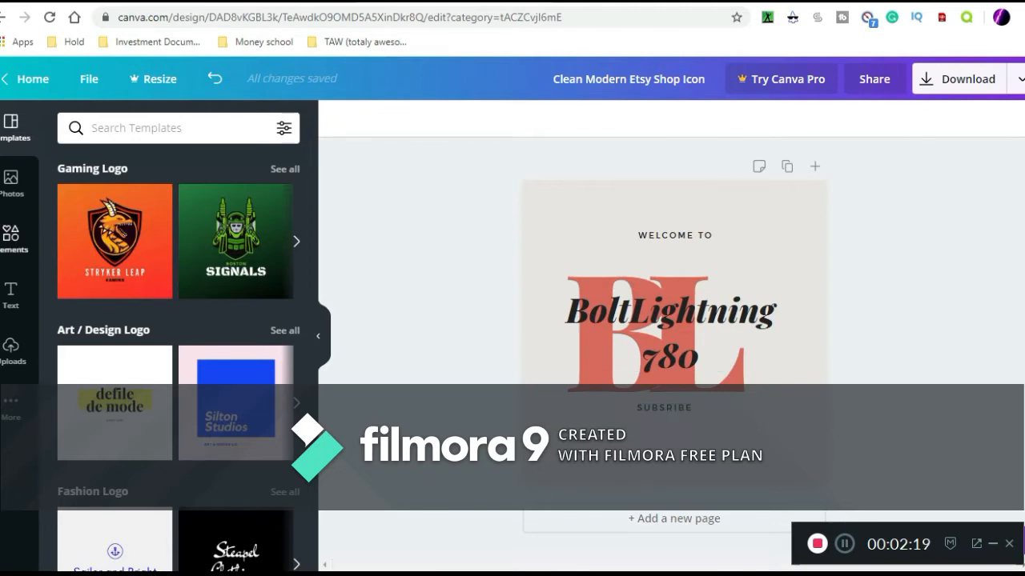
Step: Add the recently used purple brush stroke from Elements and place it beneath WELCOME TO
click(12, 233)
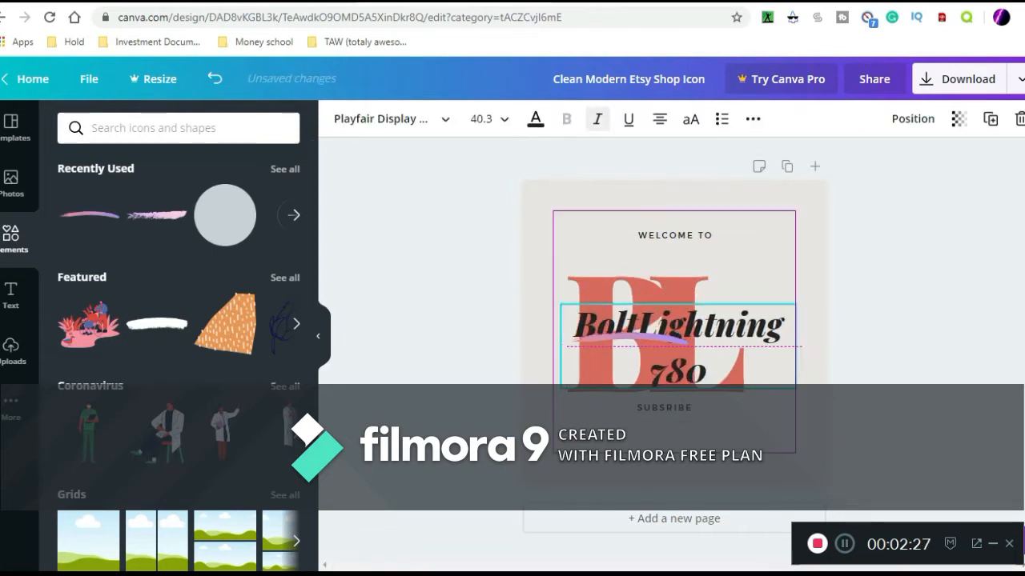
click(673, 272)
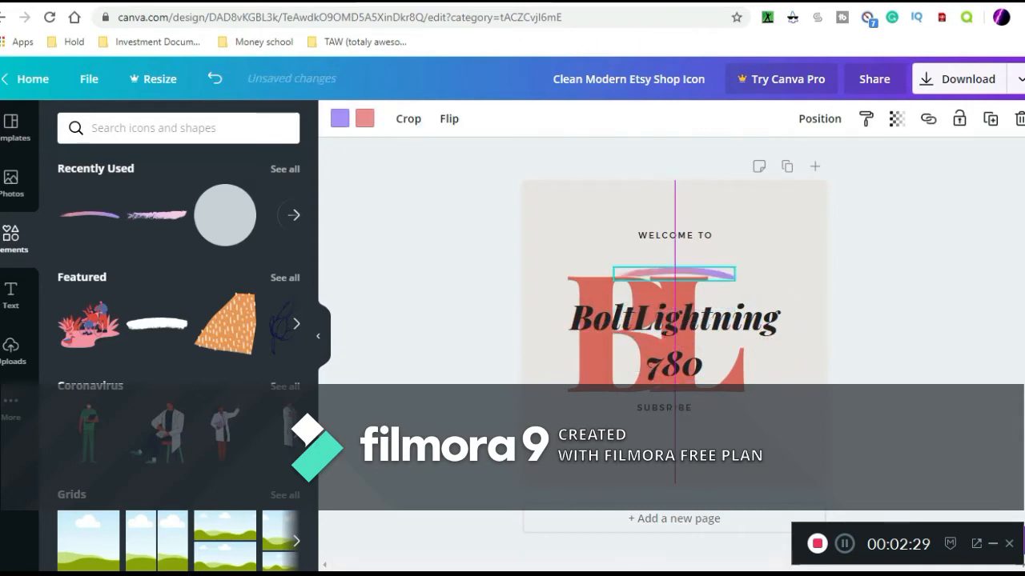
drag(673, 272, 688, 243)
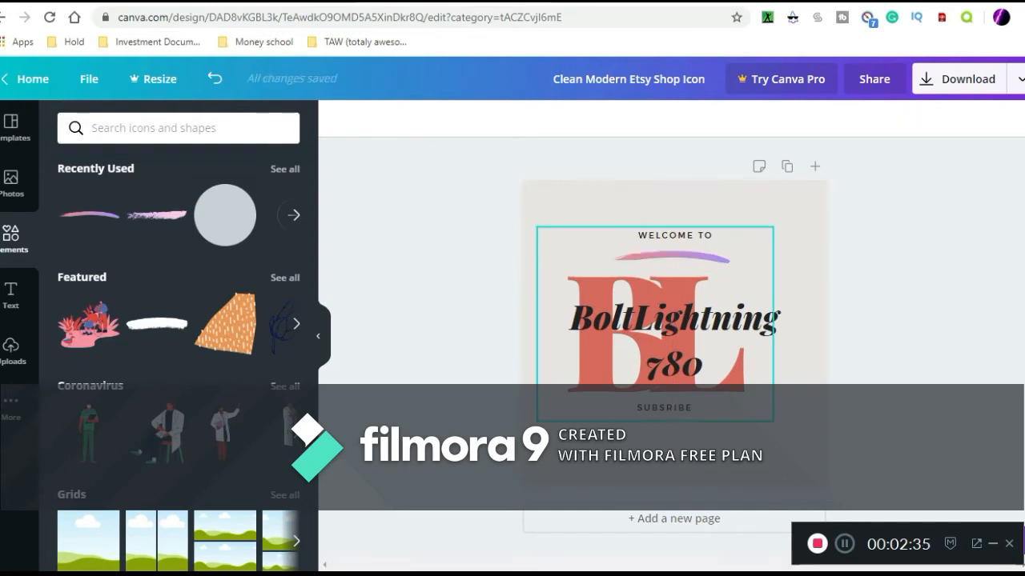
scroll(down, 3)
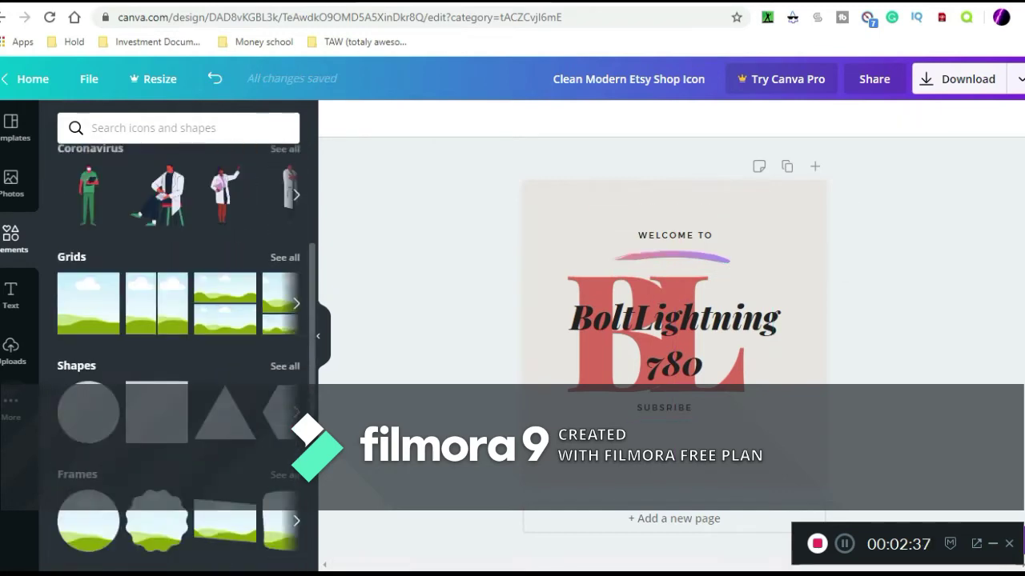
scroll(down, 3)
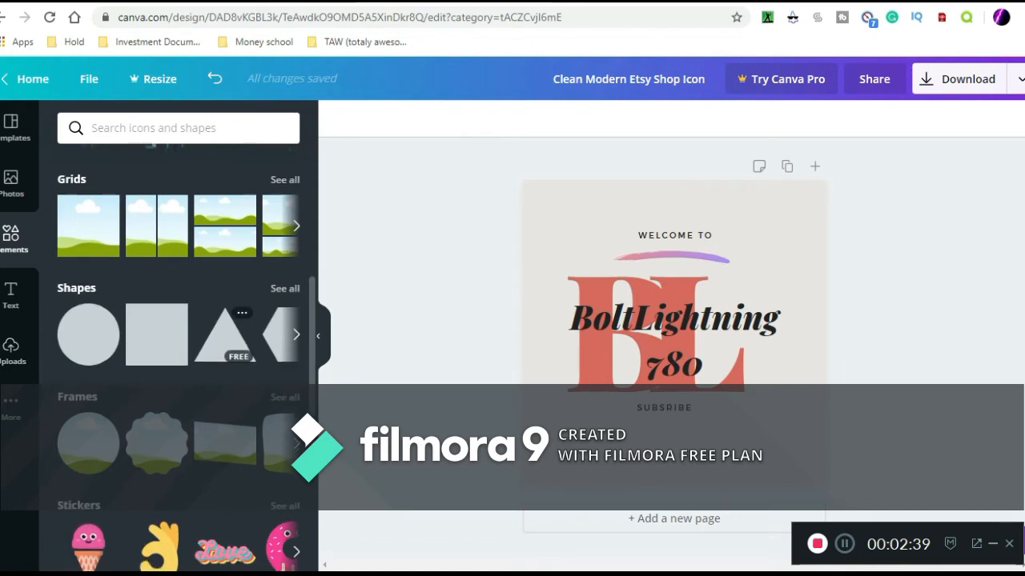
scroll(down, 3)
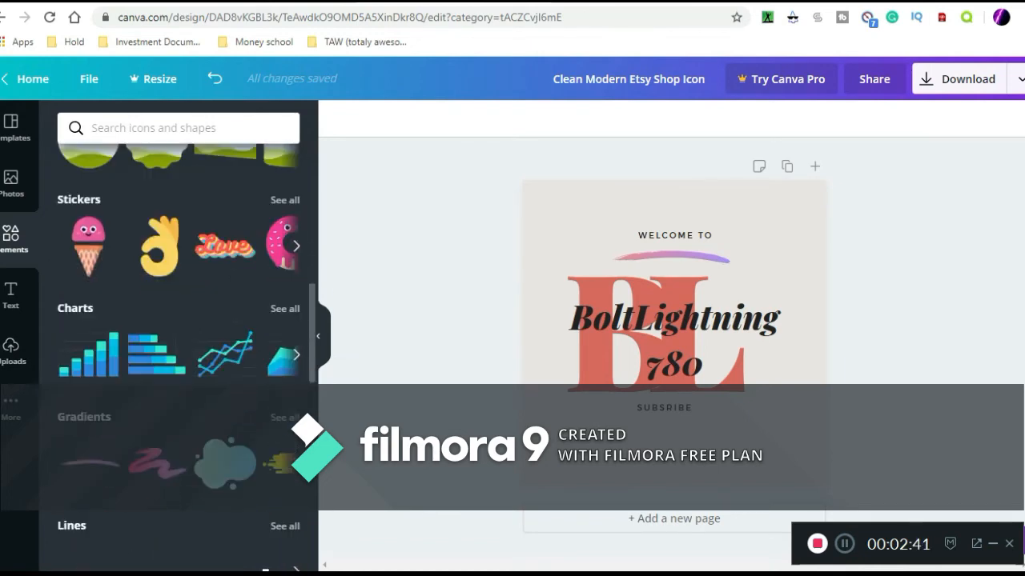
Step: Add the 'love and joy' font combination from the Text panel and ungroup it from its subtitle
click(11, 295)
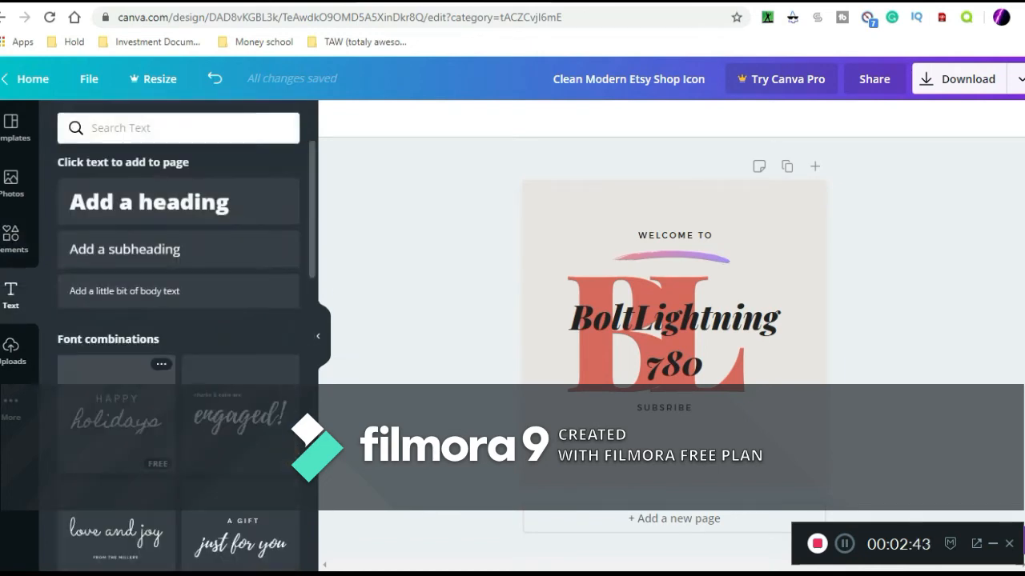
scroll(down, 3)
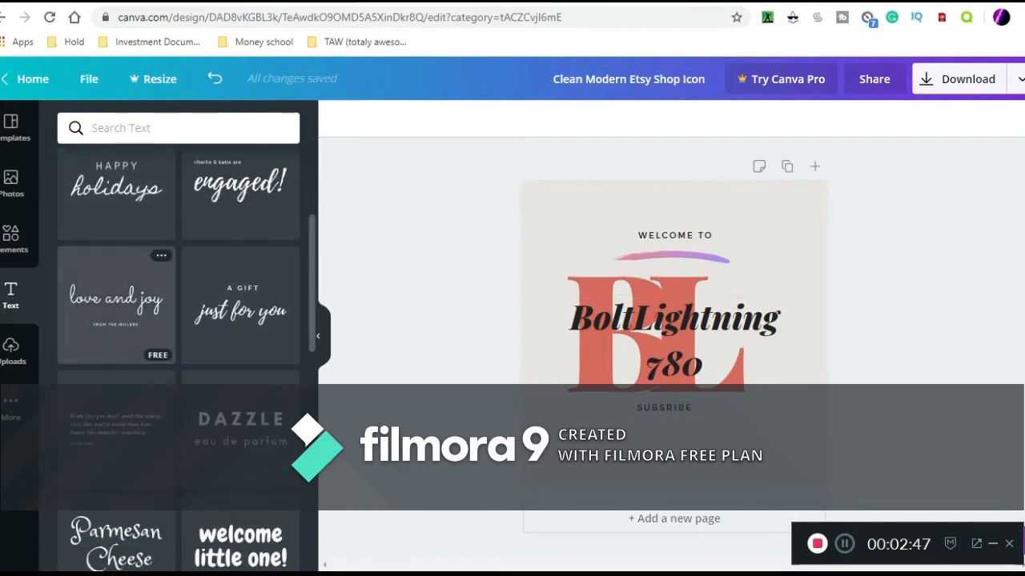
click(672, 320)
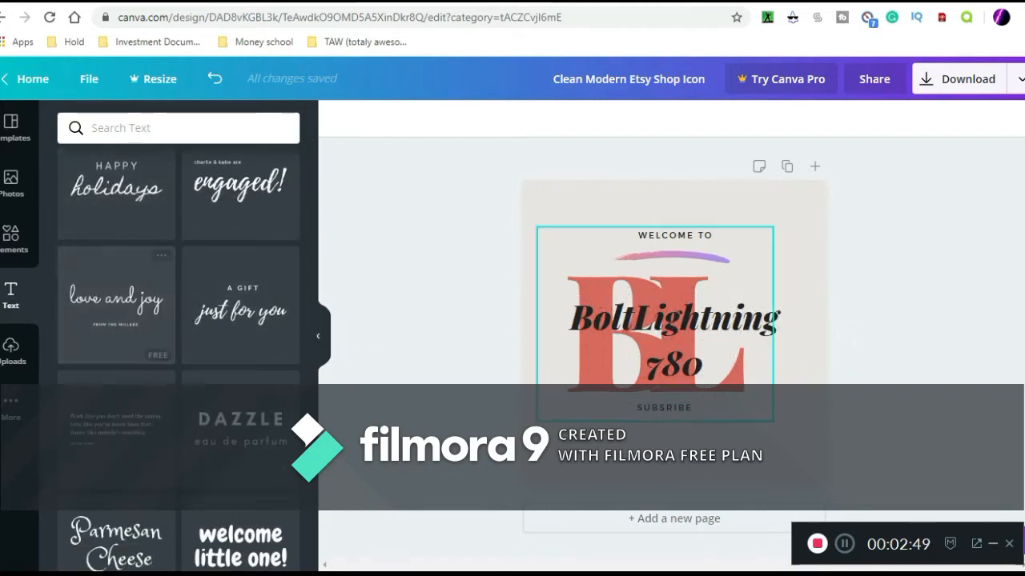
click(115, 305)
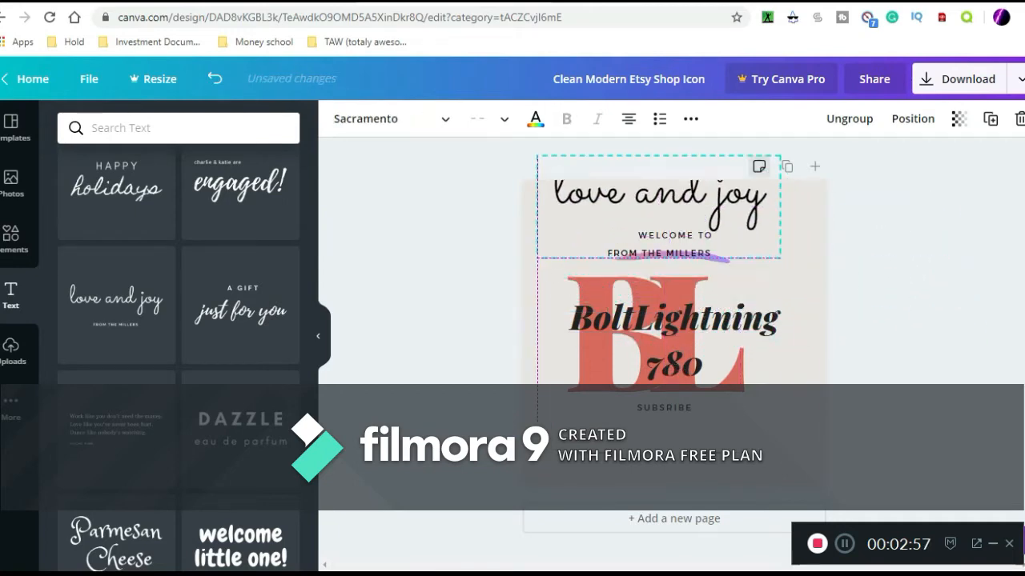
click(660, 253)
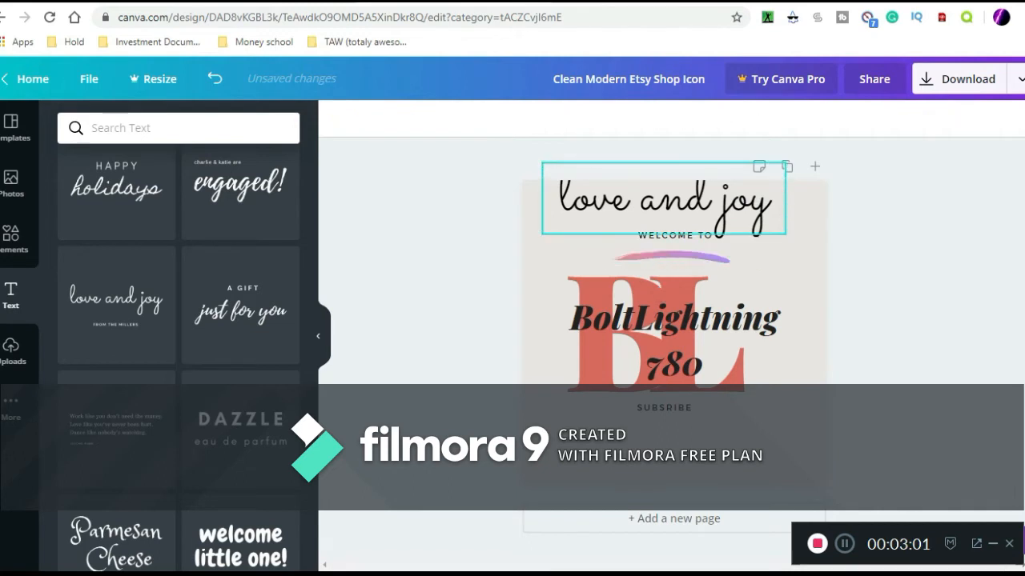
Step: Turn the script text into a smaller 'Enjoy' and move it below the SUBSCRIBE line
drag(663, 201, 676, 287)
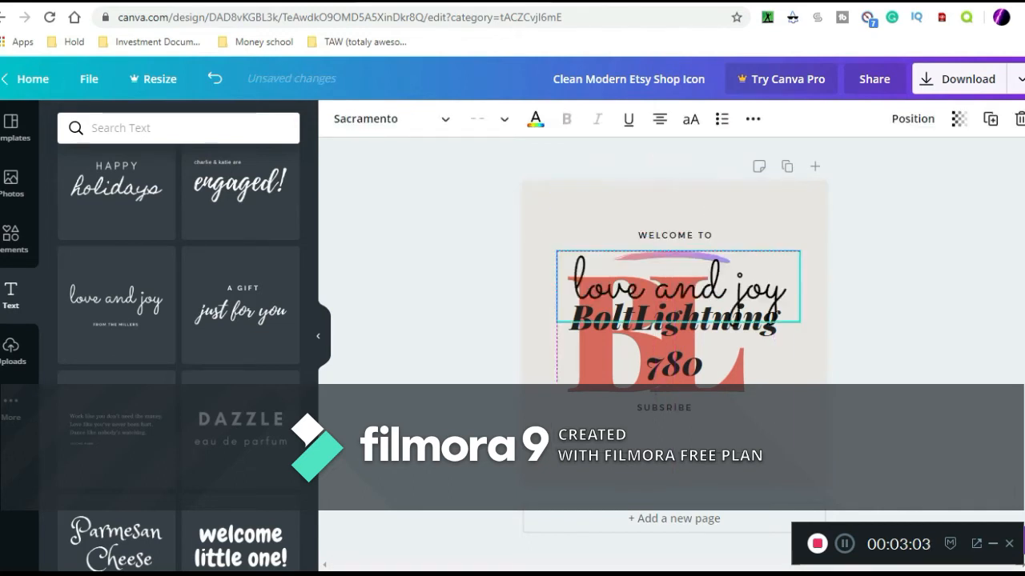
drag(676, 286, 676, 212)
text(Enjoy)
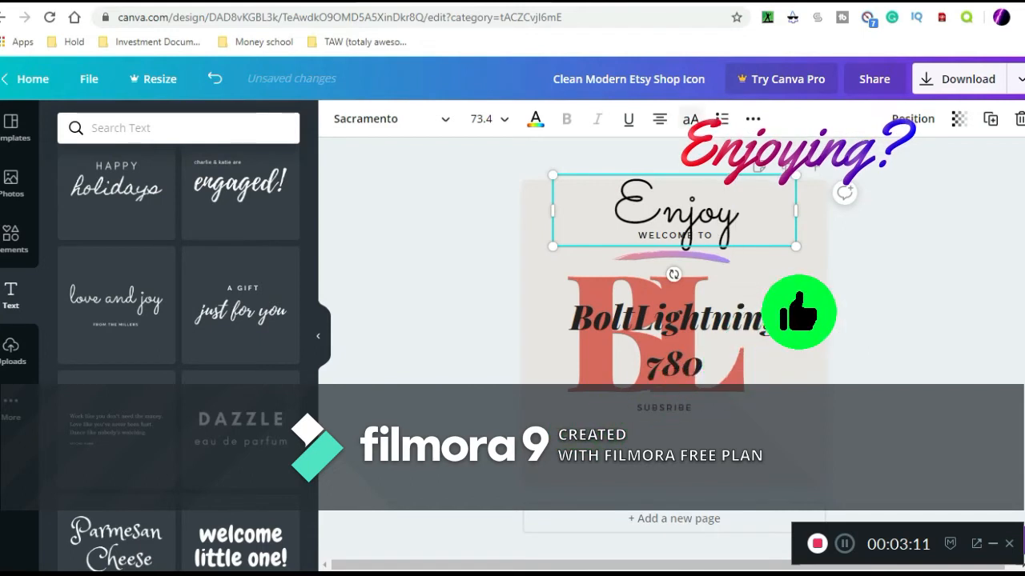
drag(797, 247, 720, 247)
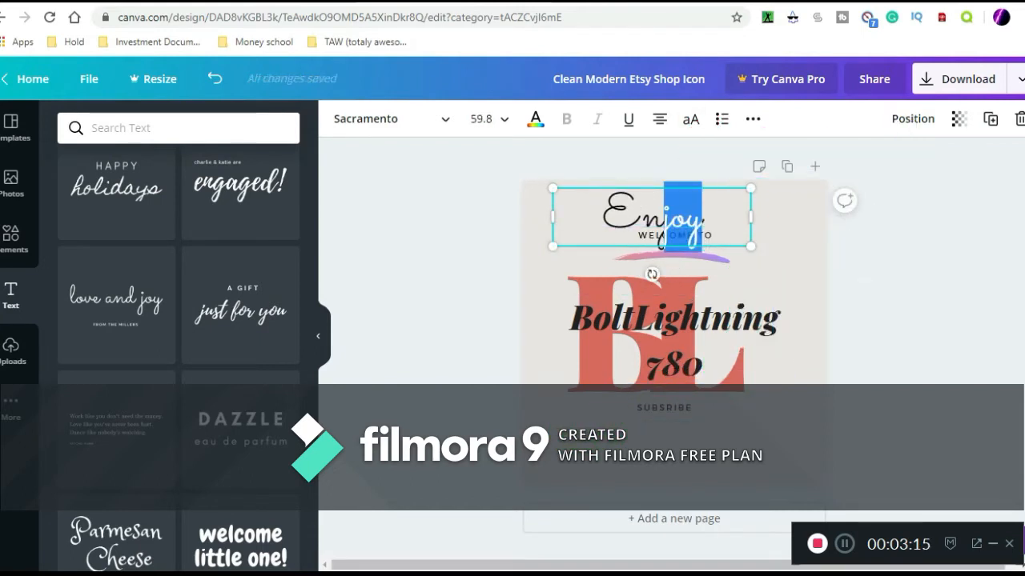
drag(655, 218, 655, 403)
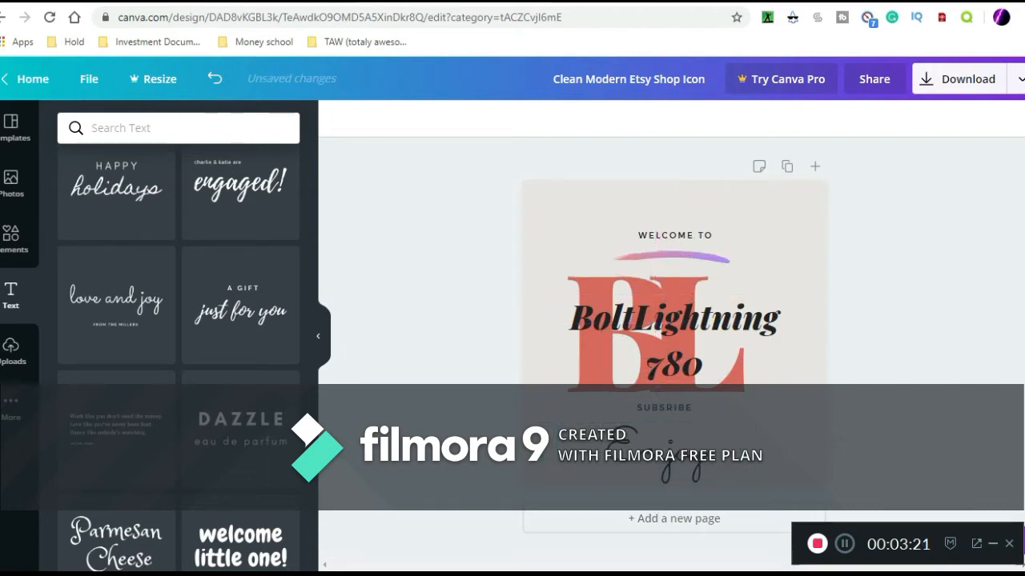
Step: Browse the Text and Photos panels, then show the Uploads library with the Subscribe and Lightning780 images
scroll(down, 3)
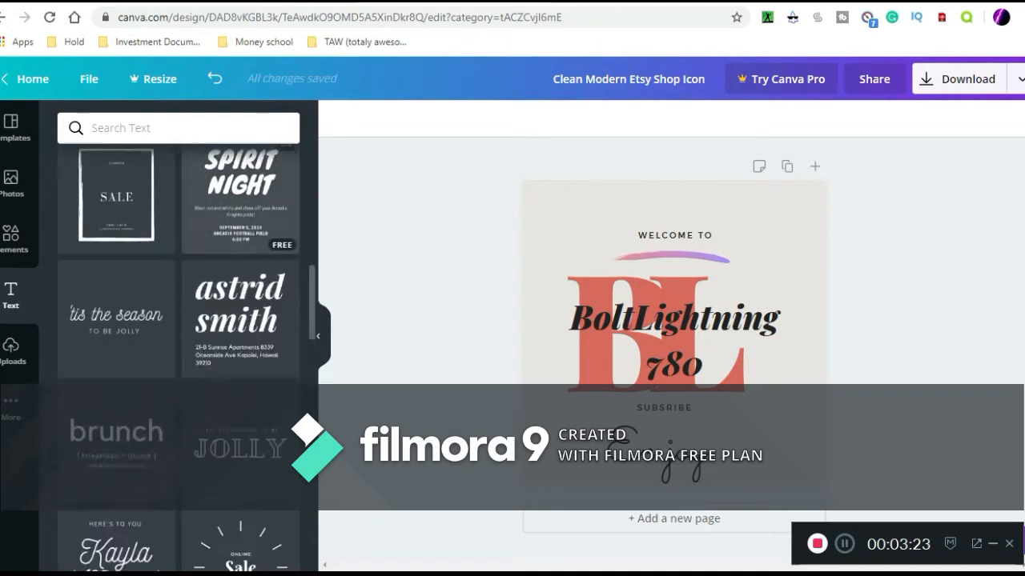
scroll(down, 3)
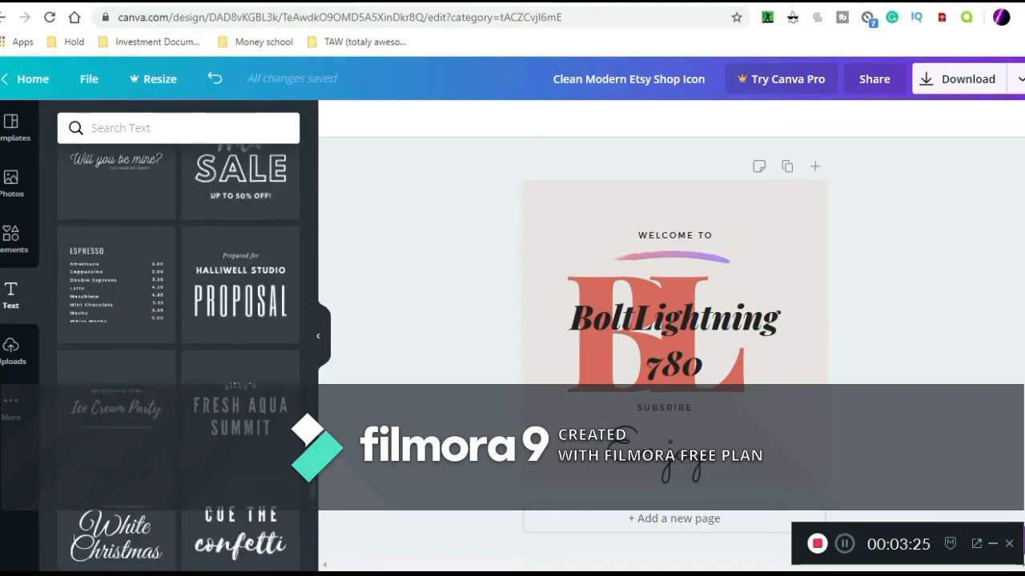
scroll(down, 3)
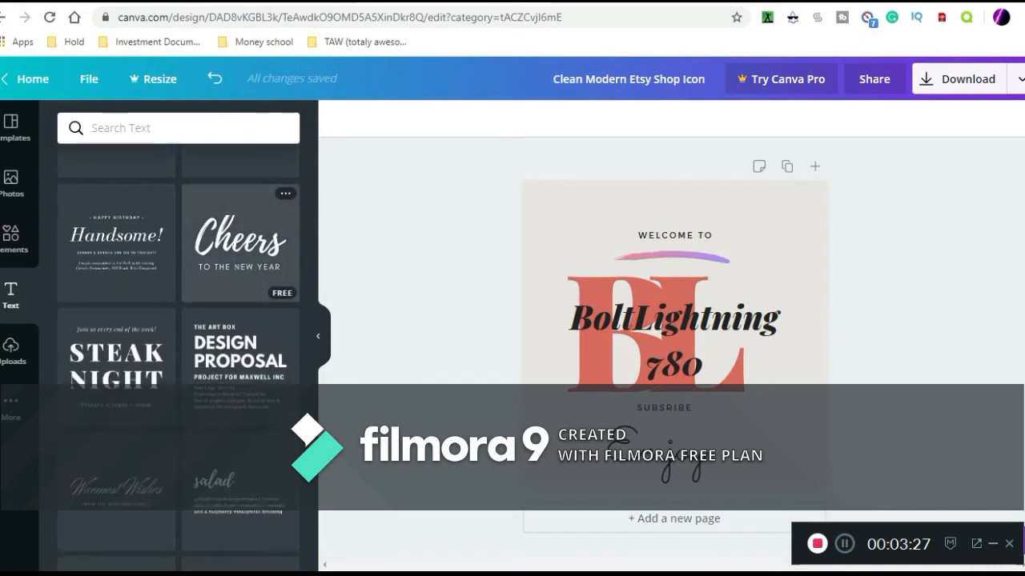
scroll(down, 3)
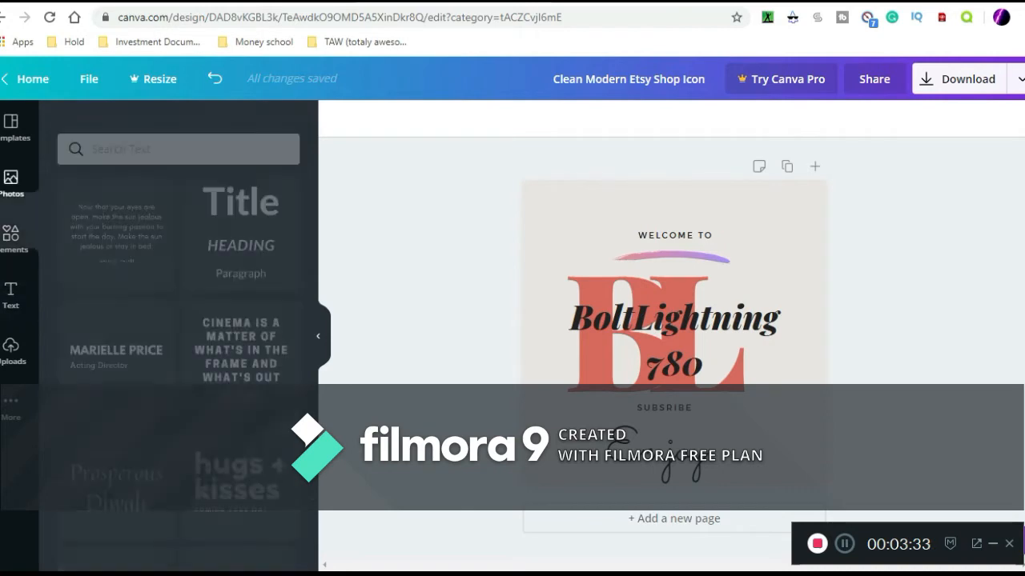
click(11, 182)
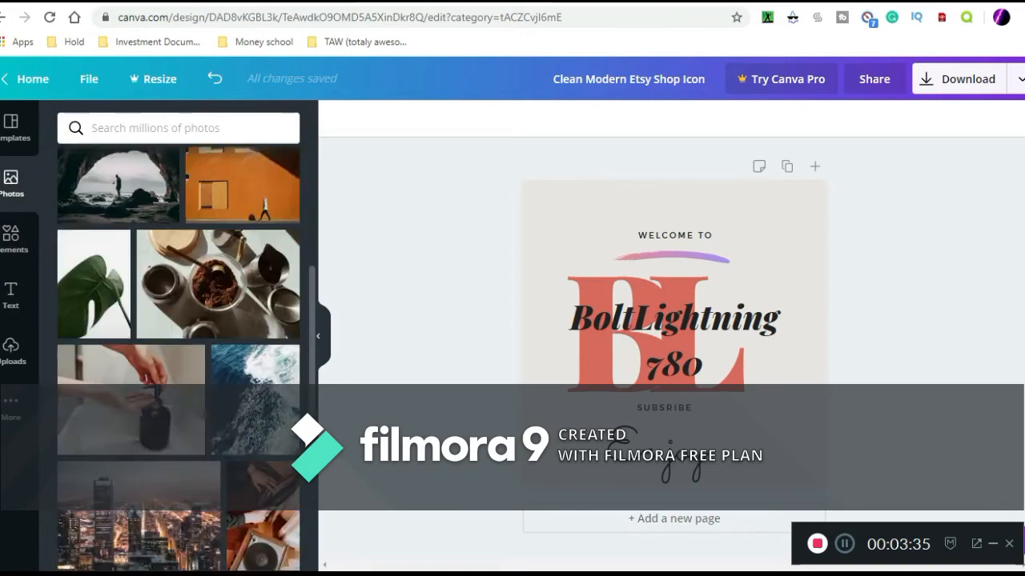
scroll(down, 3)
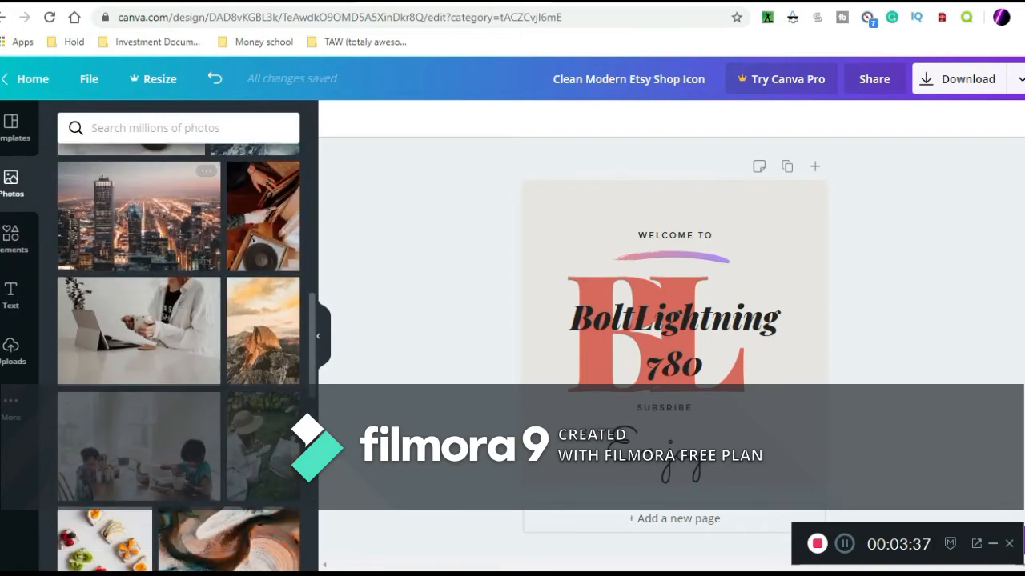
scroll(down, 3)
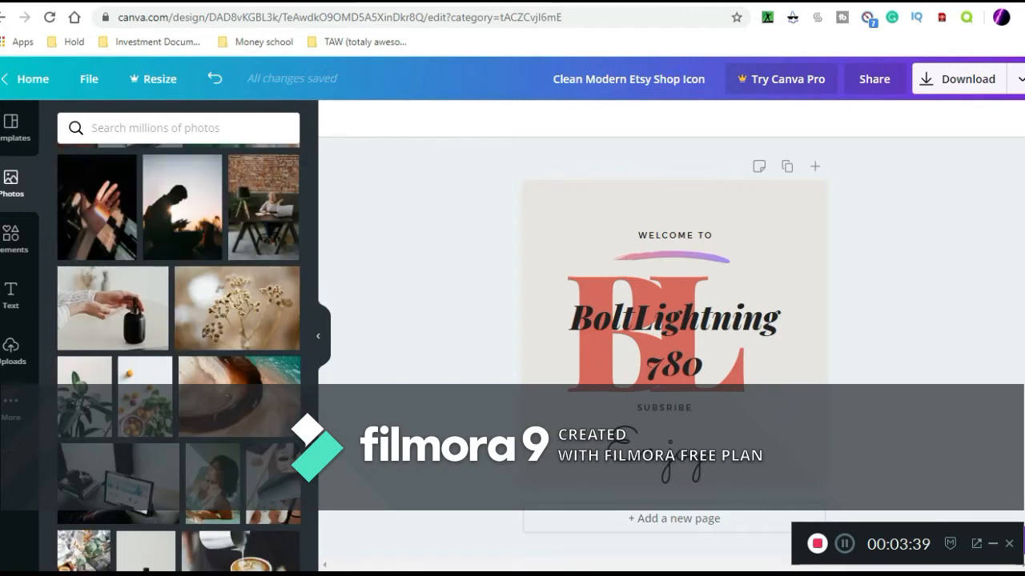
click(12, 352)
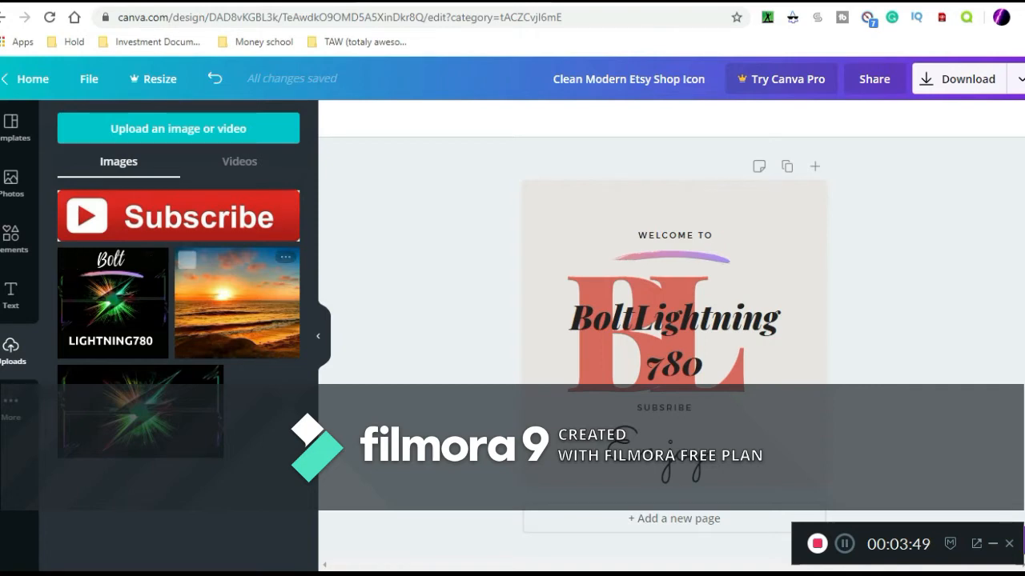
click(653, 323)
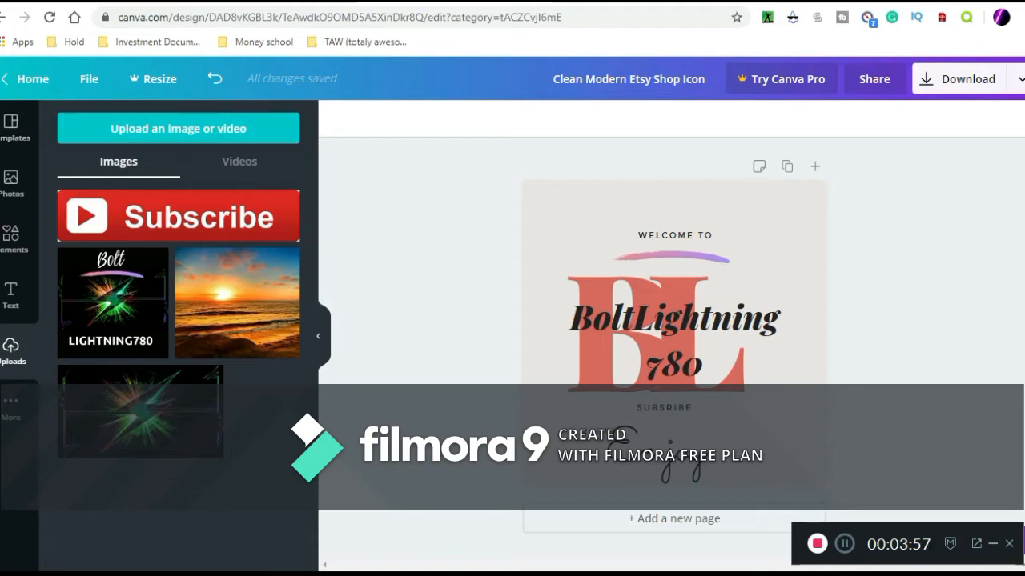
click(12, 296)
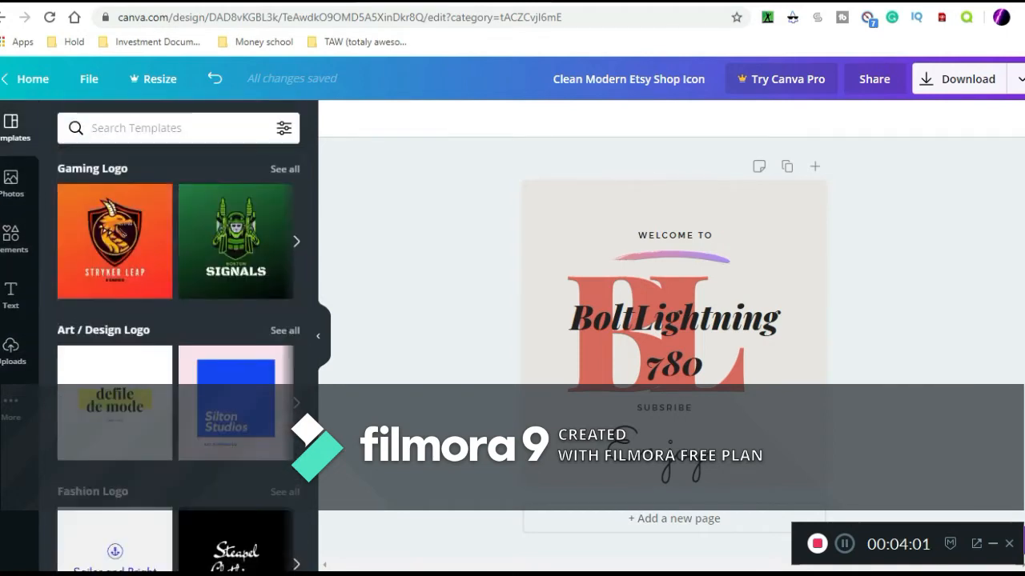
click(12, 179)
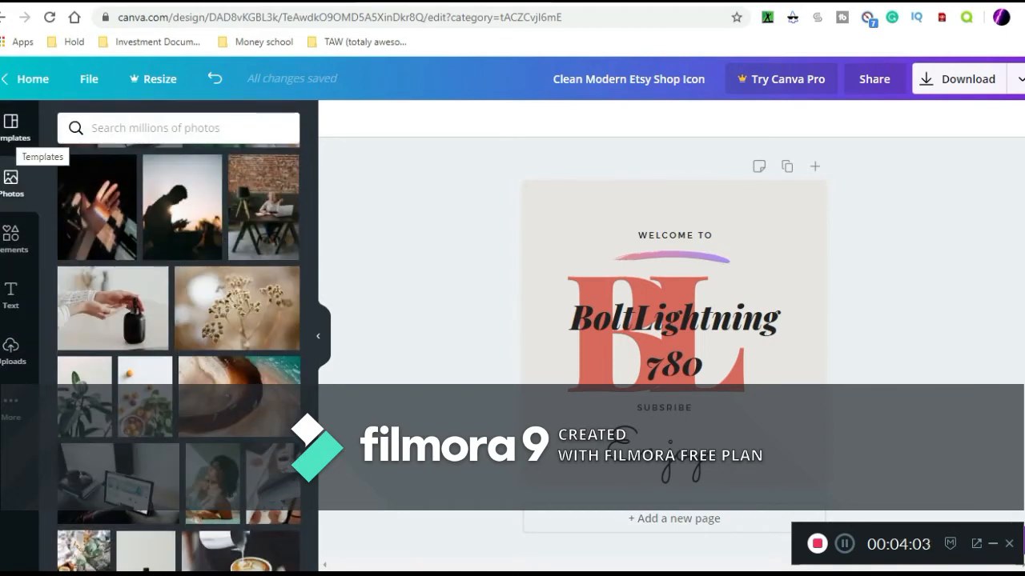
click(11, 128)
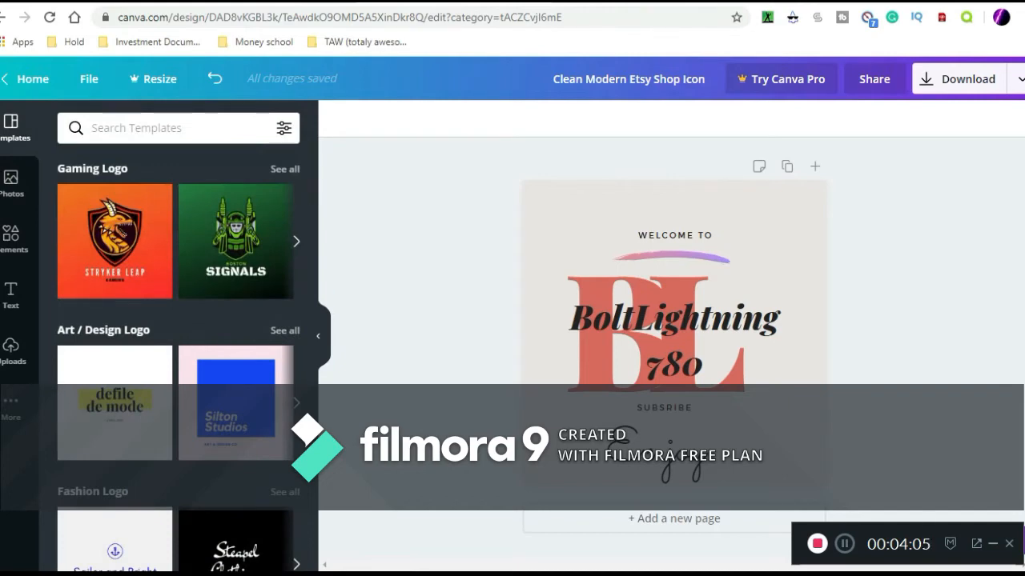
click(317, 336)
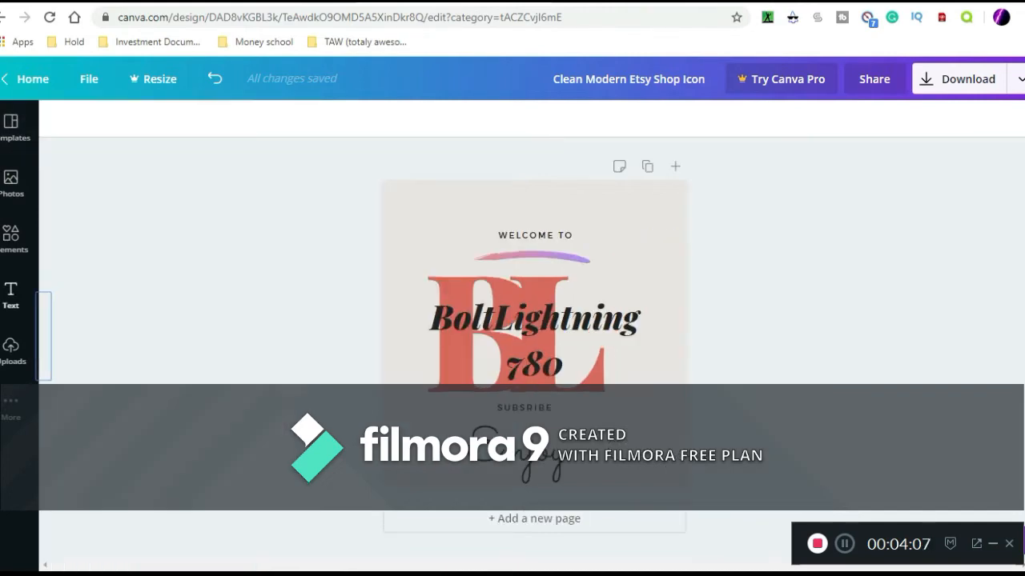
click(14, 128)
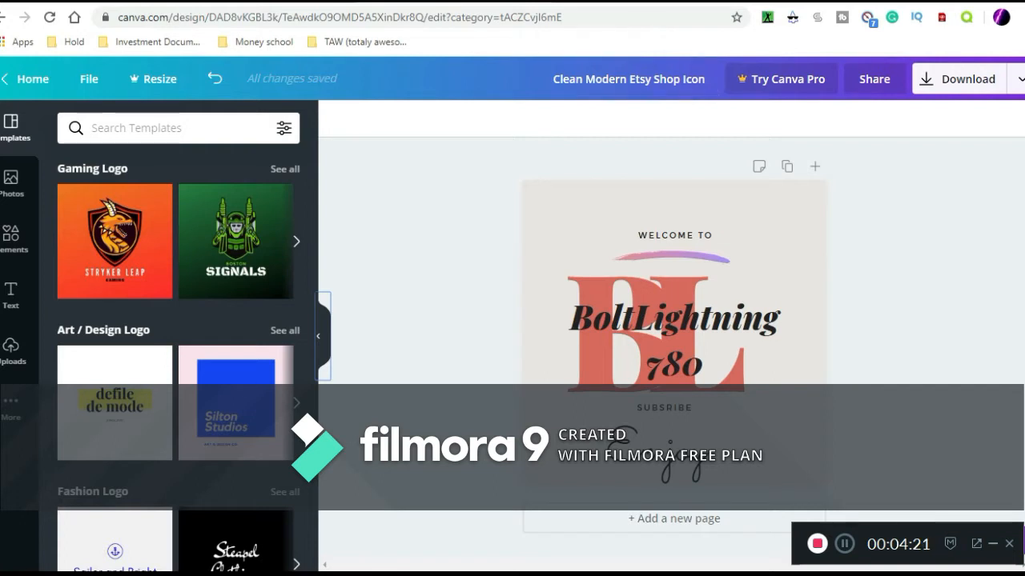
click(674, 336)
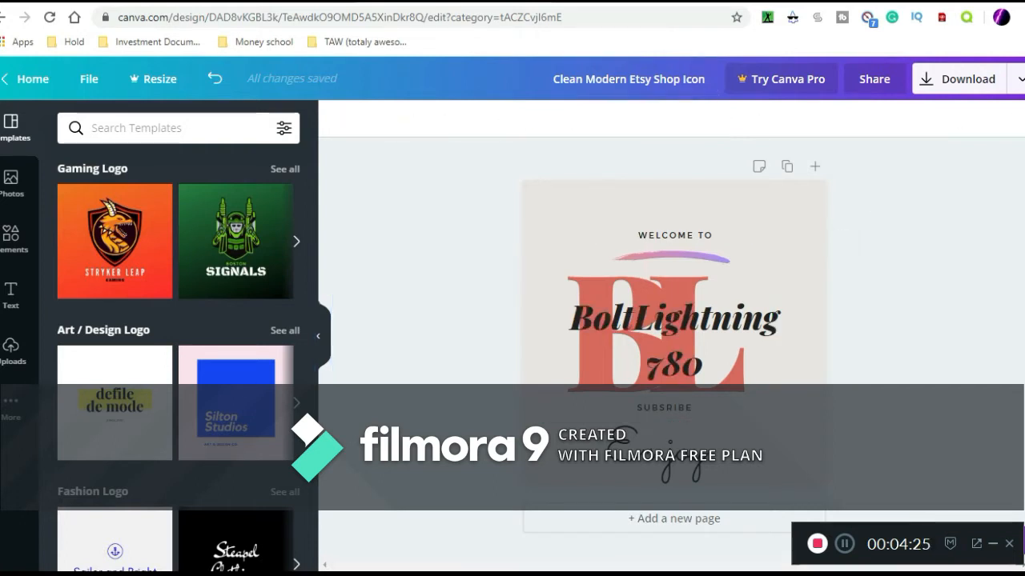
Step: Return to the Canva home page and scroll toward the YouTube Channel Art templates
click(32, 78)
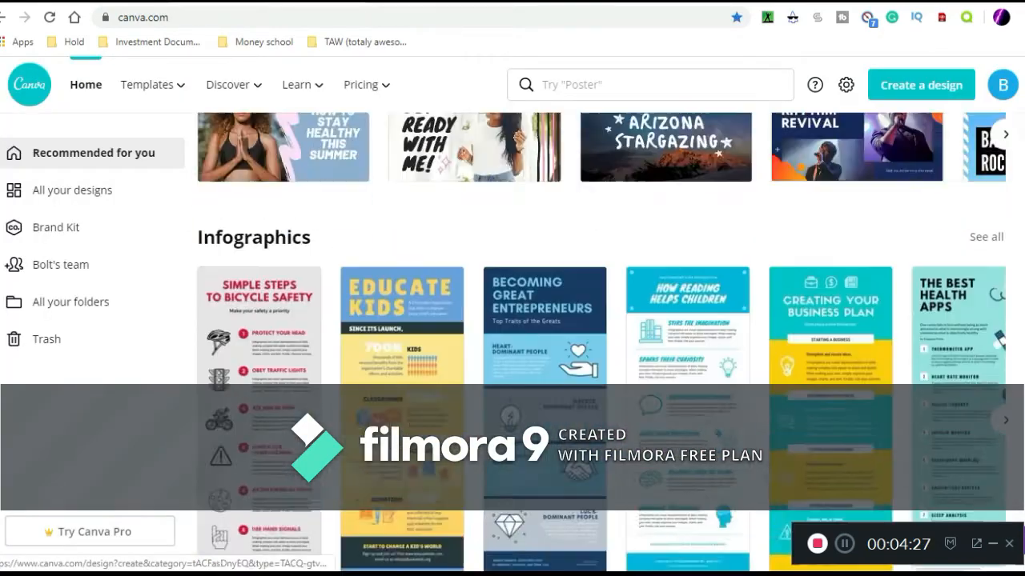
scroll(down, 3)
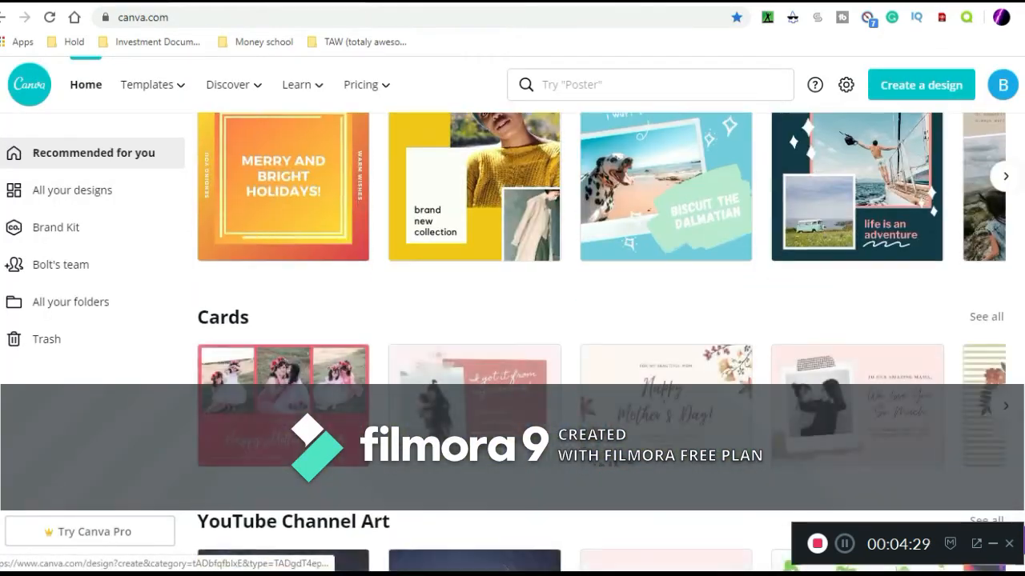
scroll(down, 3)
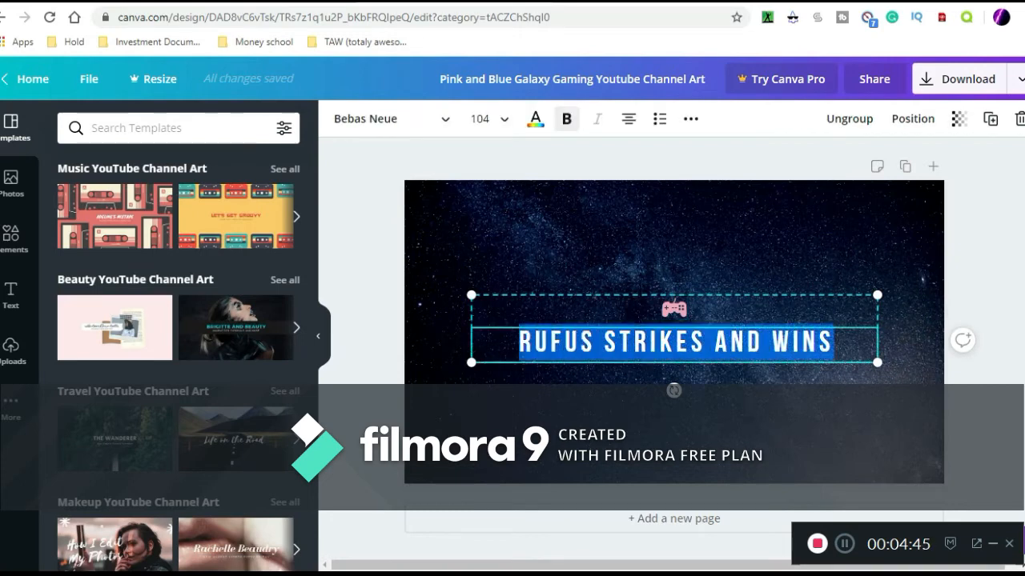
Step: Retype the galaxy banner heading as BOLTLIGHTNNG780
text(BOLTLI)
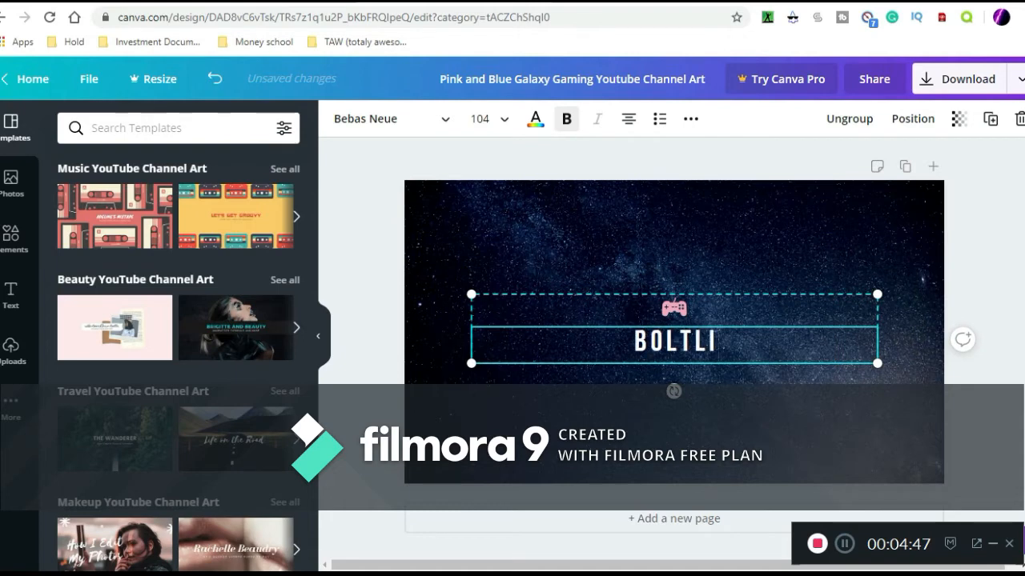
text(GHTNNG)
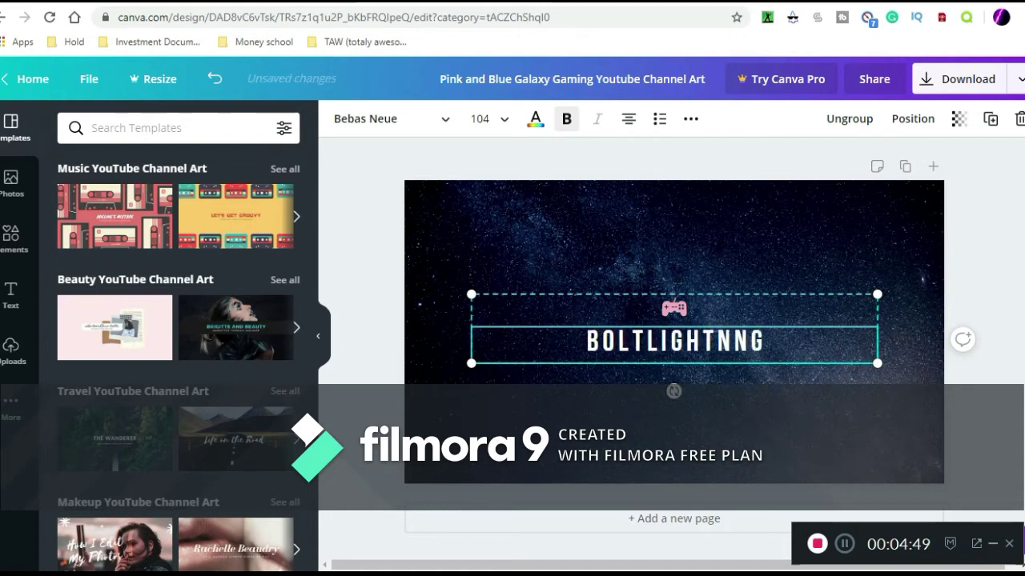
text(780)
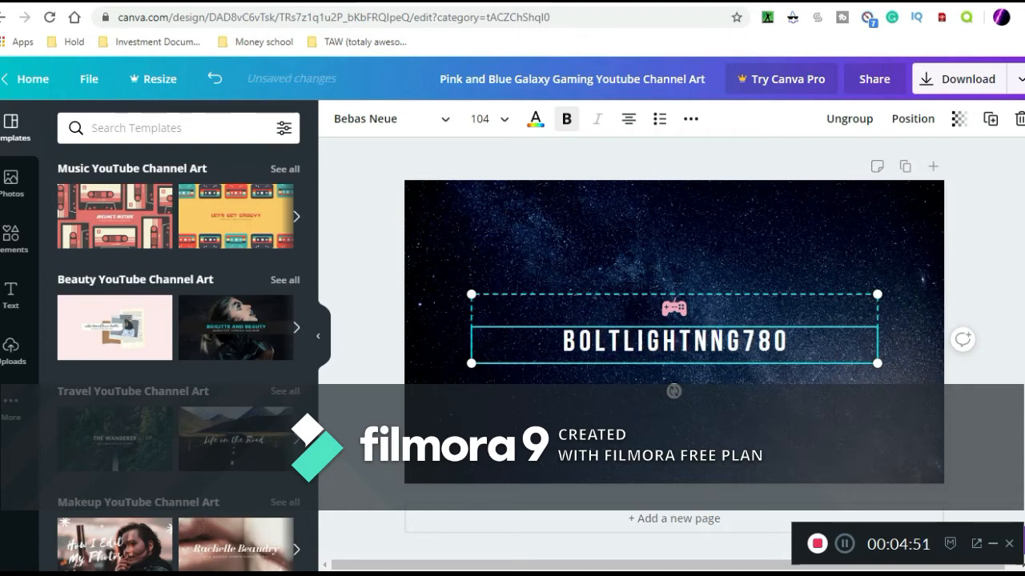
click(672, 240)
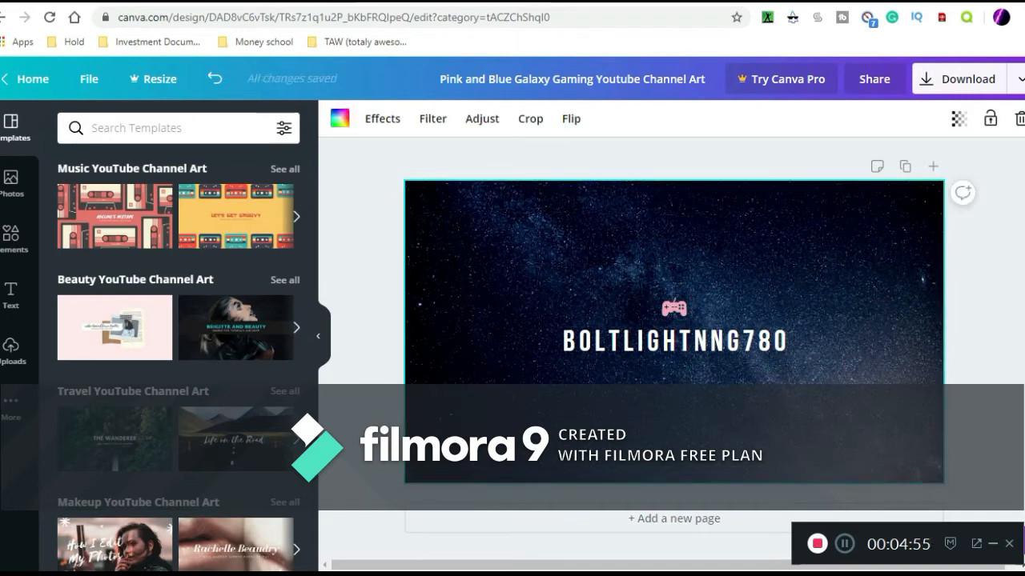
Step: Remove the small pink gamepad icon above the heading
click(674, 339)
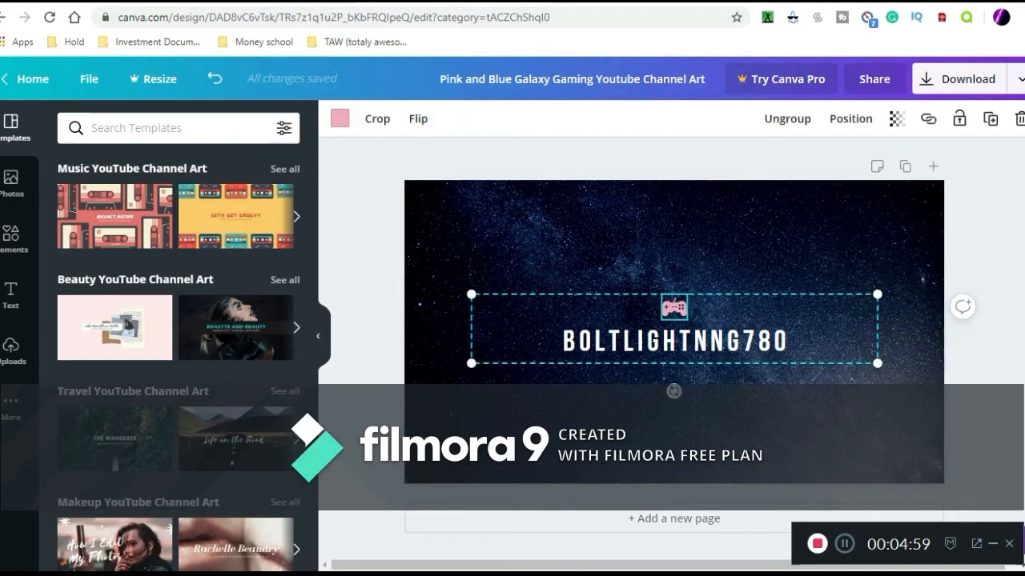
double_click(674, 339)
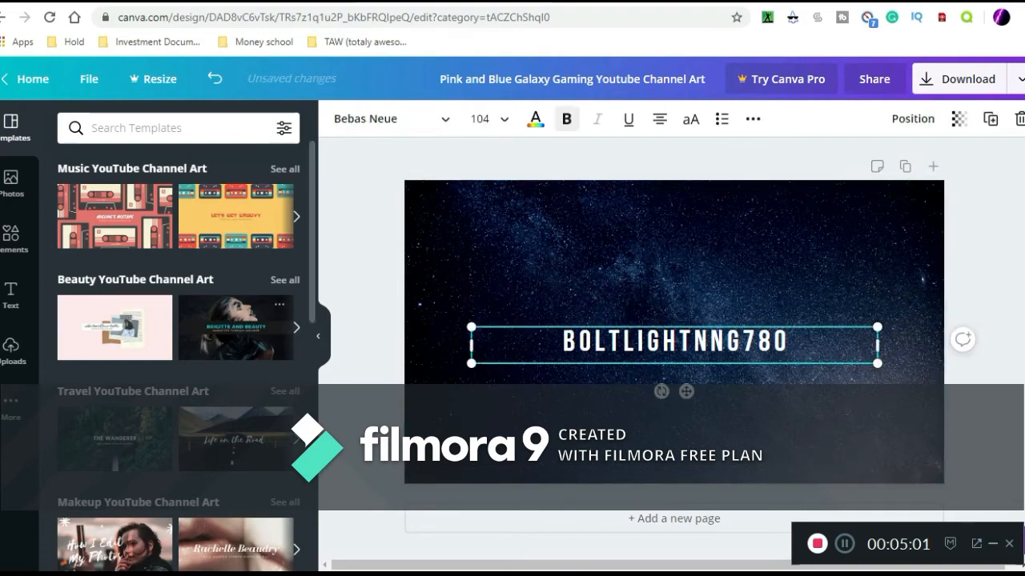
click(13, 237)
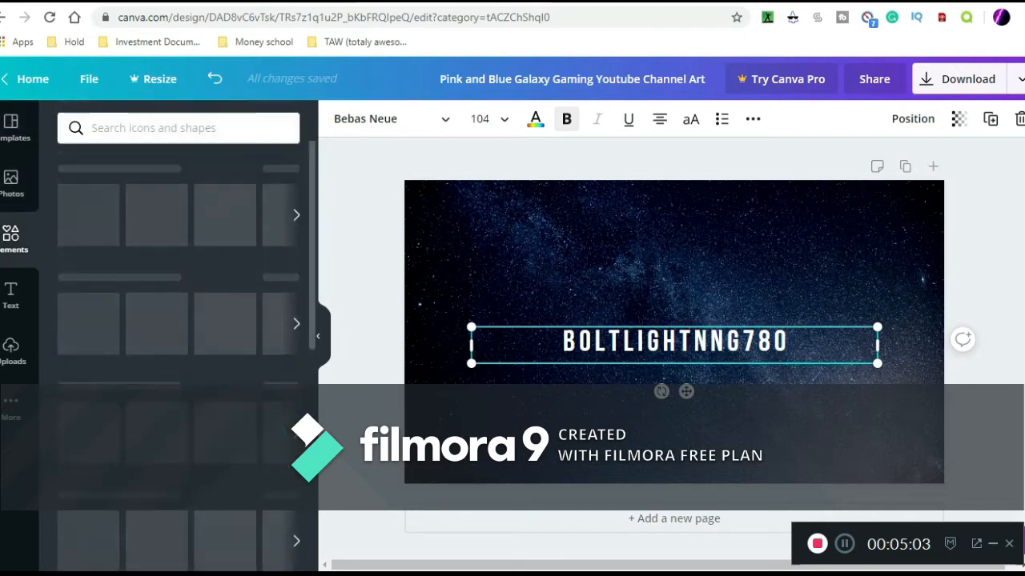
Step: Add the uploaded lightning bolt image, shrink it and arrange it with the heading
click(12, 348)
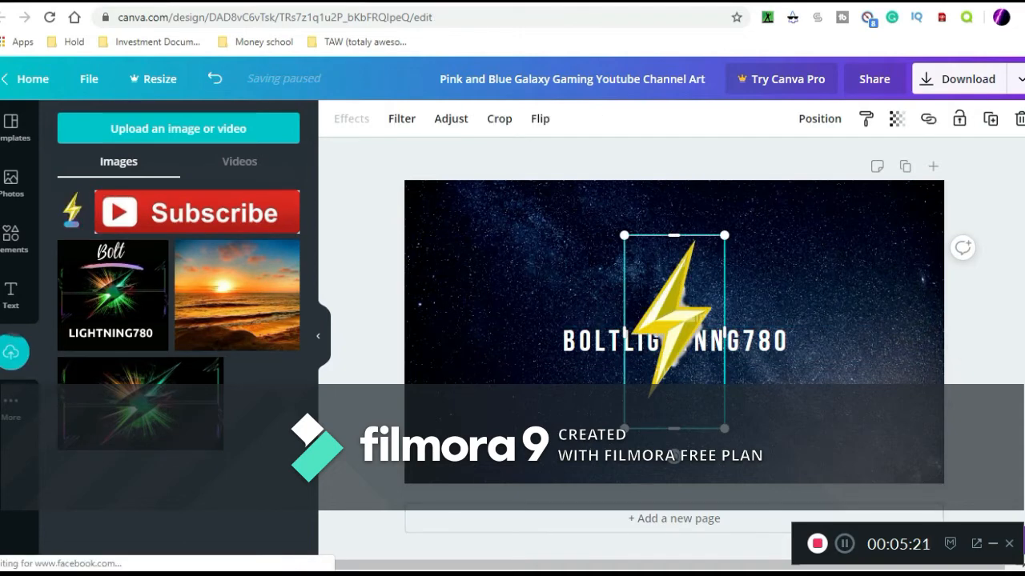
drag(676, 337, 676, 224)
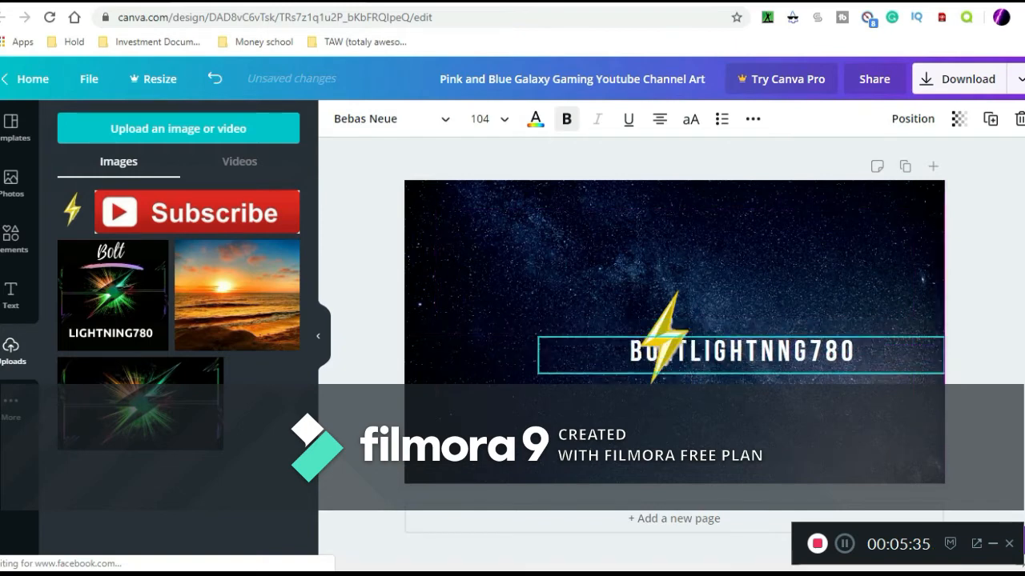
click(685, 351)
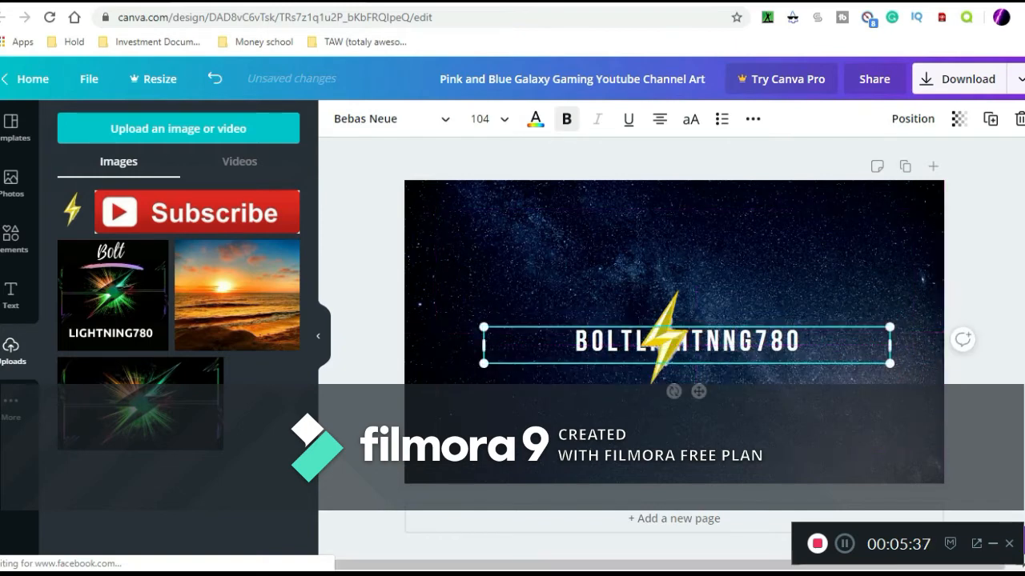
drag(685, 339, 650, 371)
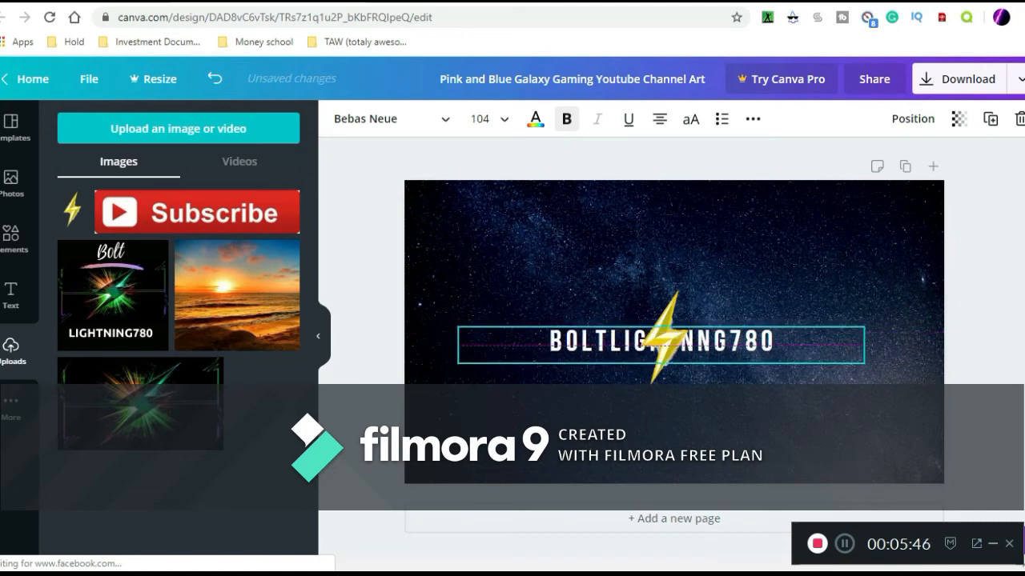
click(669, 320)
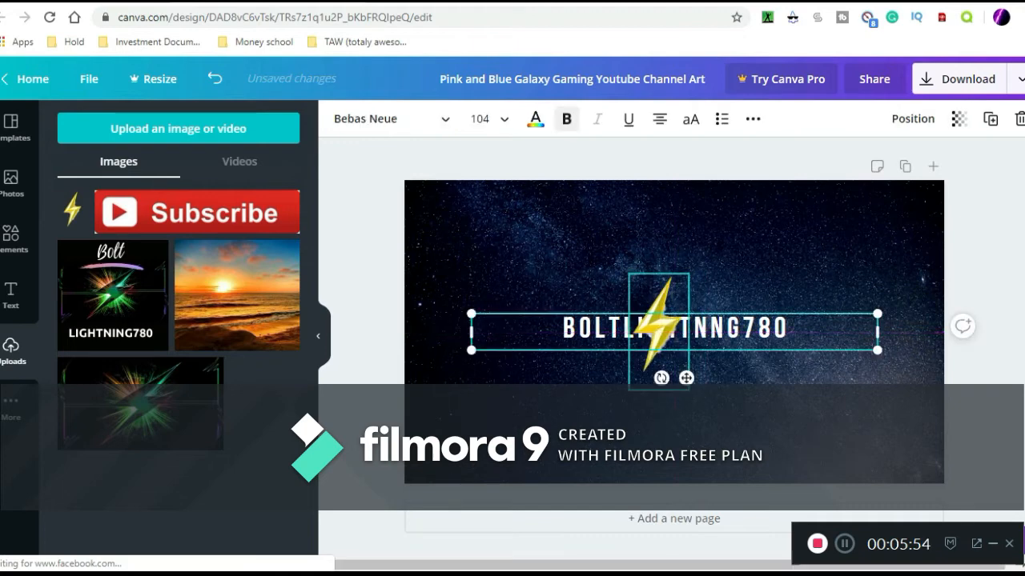
drag(674, 328, 658, 258)
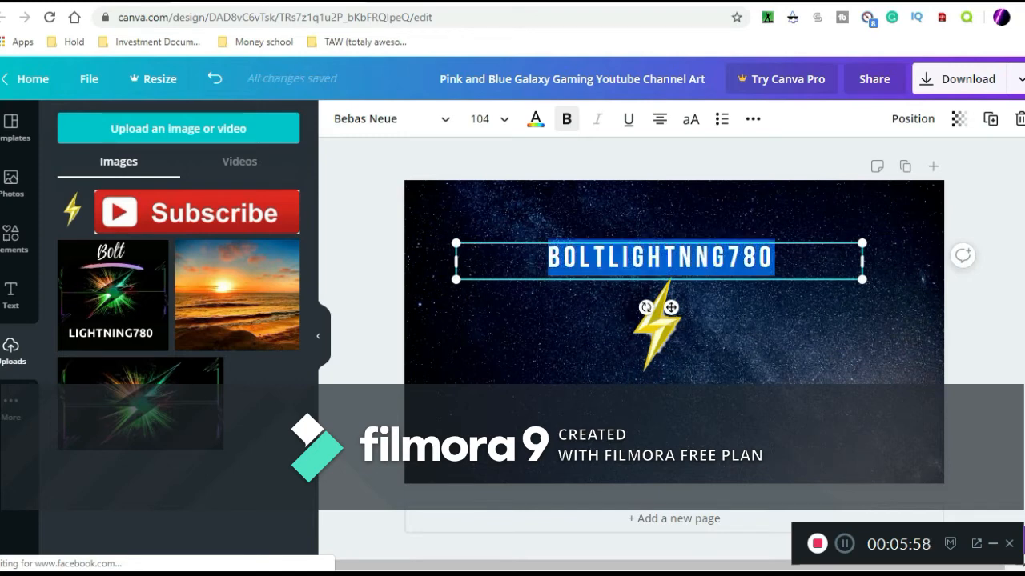
drag(660, 258, 672, 288)
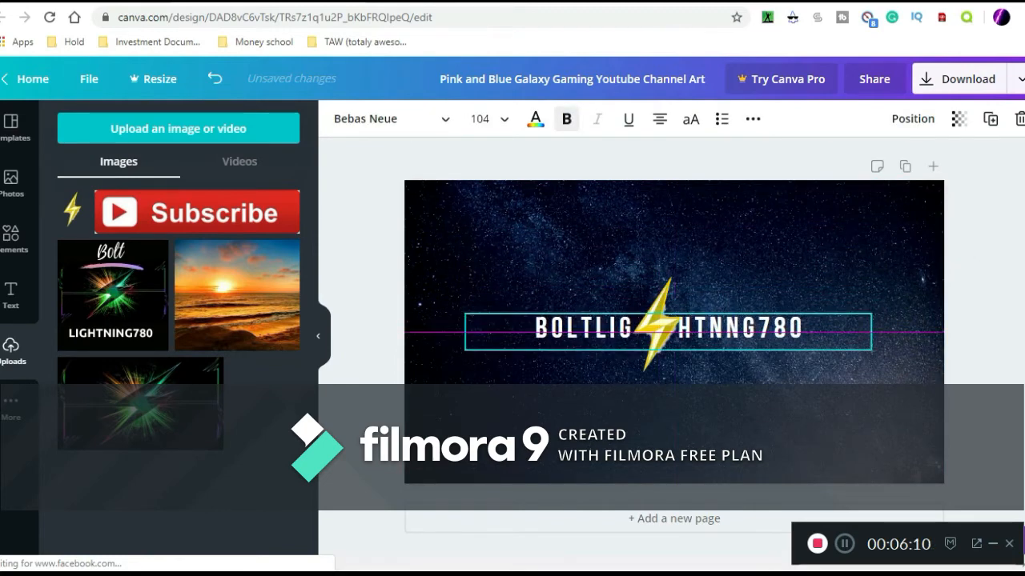
Step: Preview the bolt and heading arrangement, deselecting and reselecting to check placement
click(560, 240)
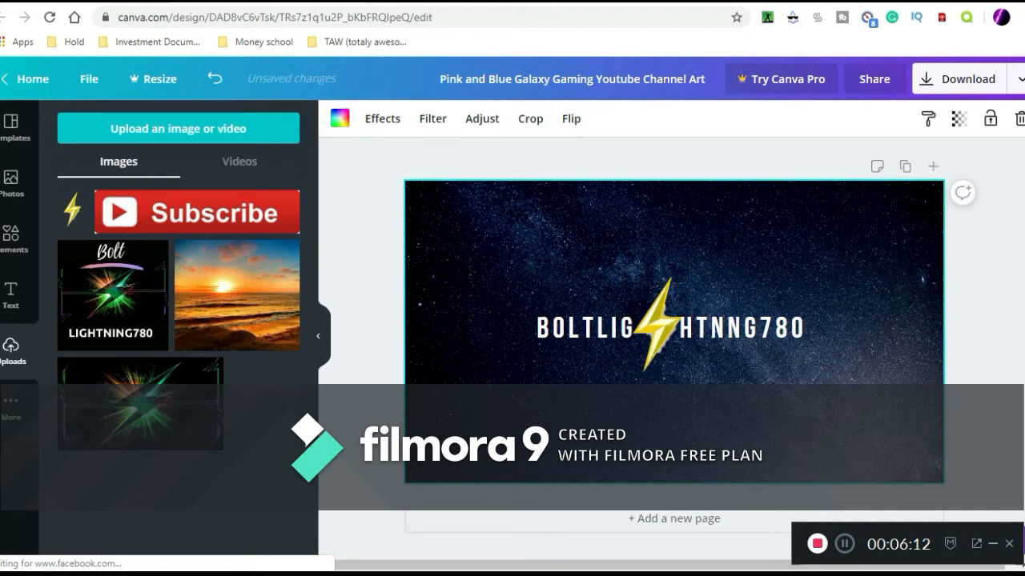
click(655, 327)
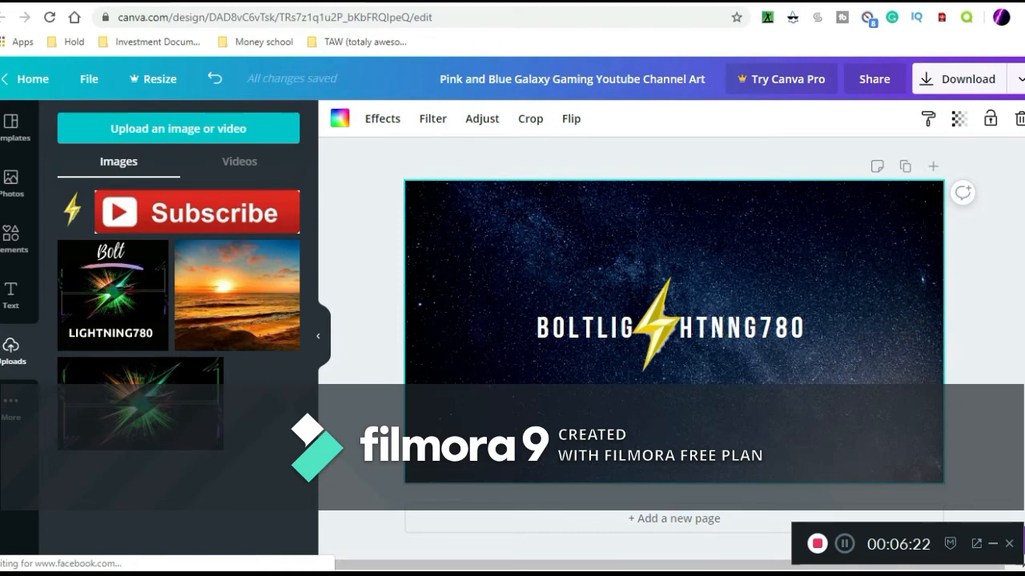
click(669, 327)
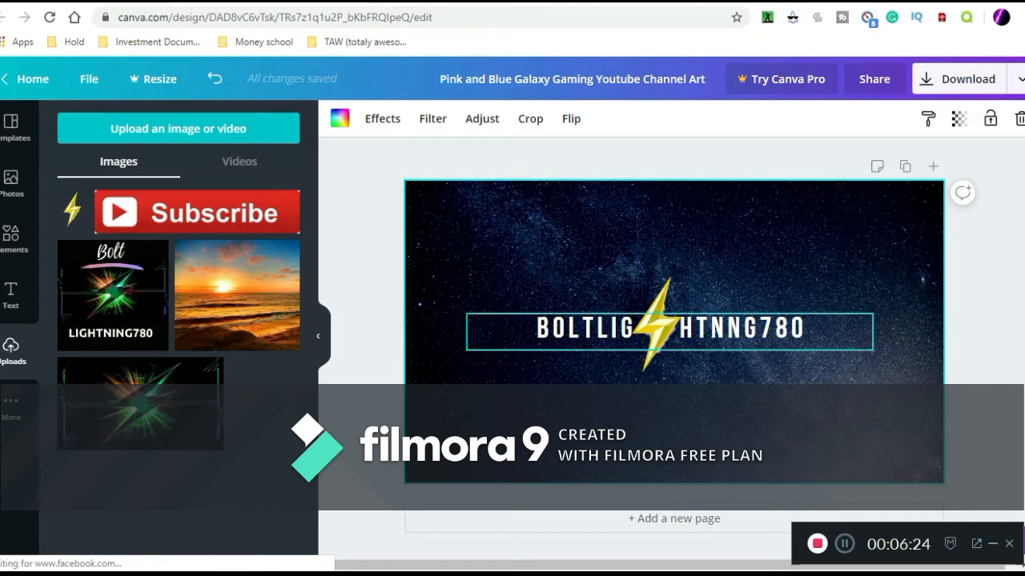
click(657, 312)
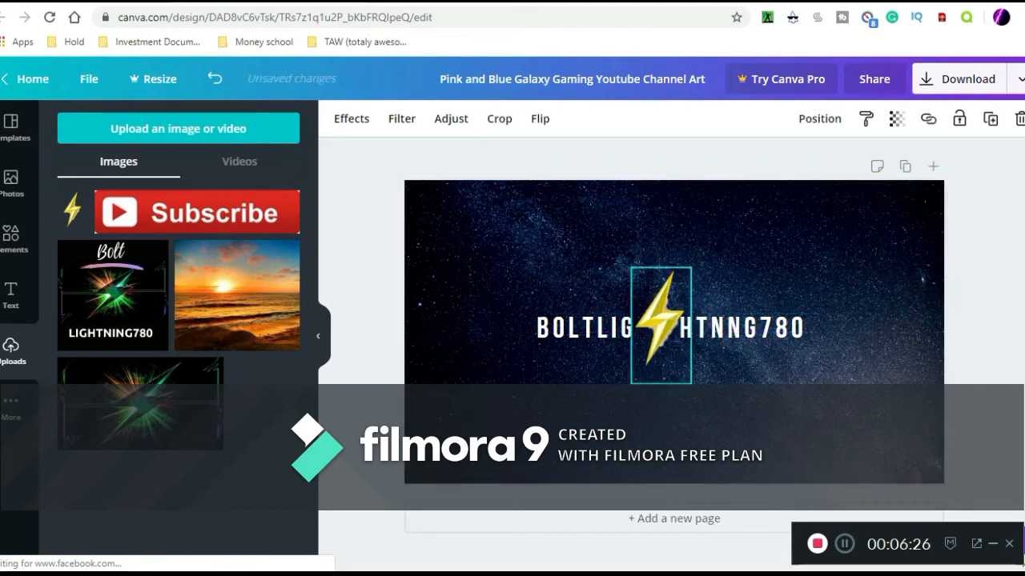
click(656, 323)
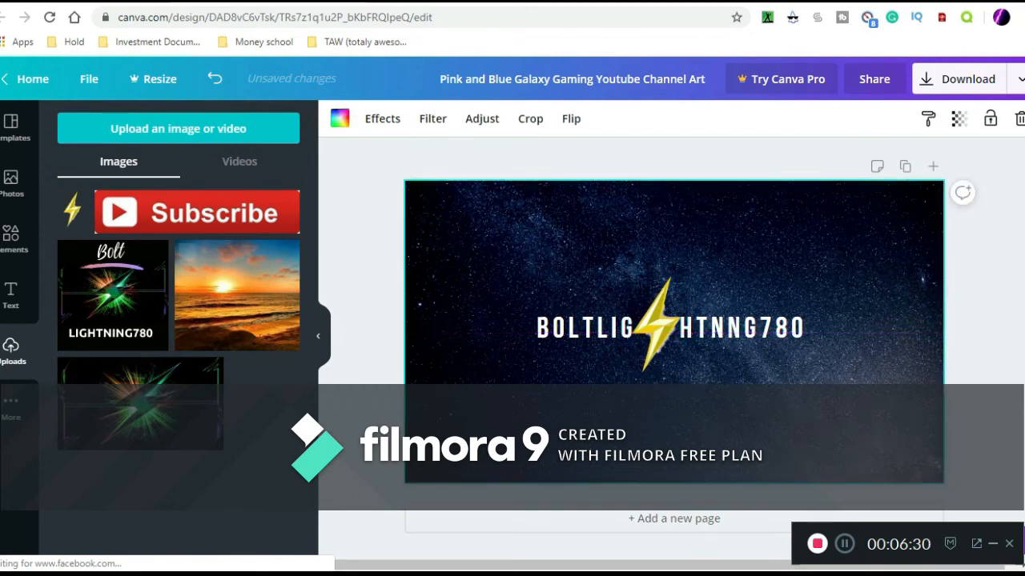
click(11, 232)
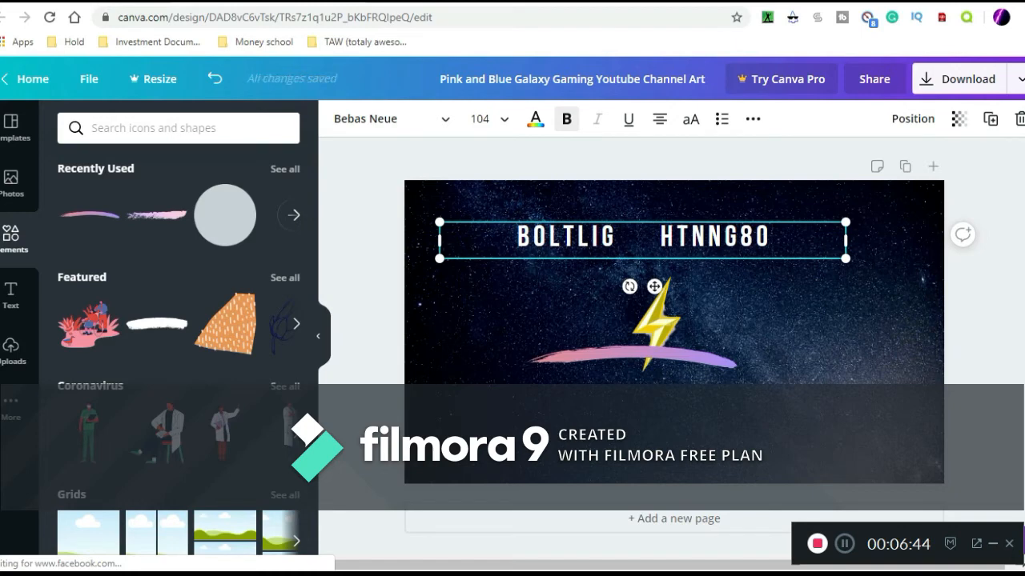
Step: Delete the selected element and add a smaller text box from the Text panel
click(567, 119)
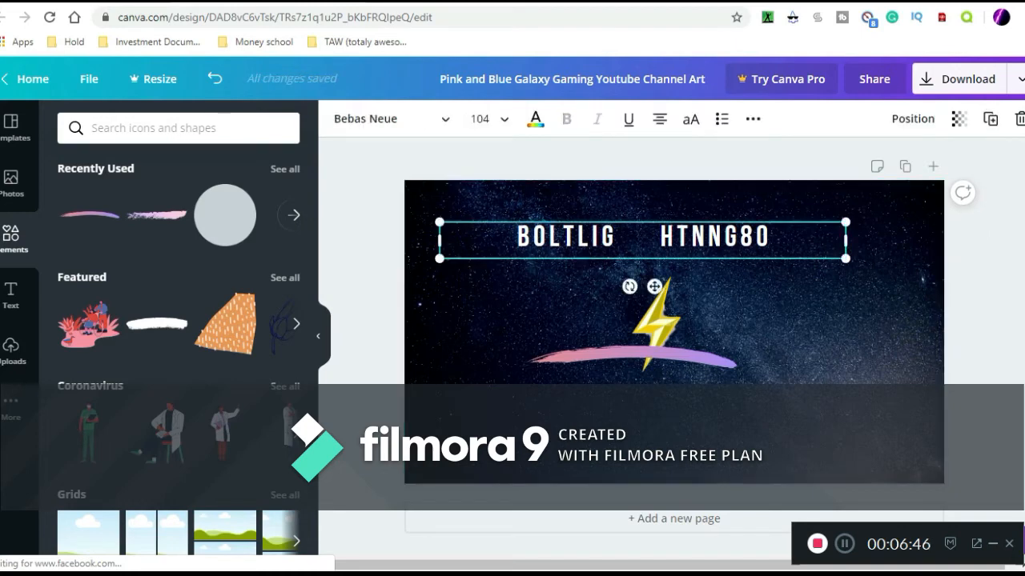
key(Delete)
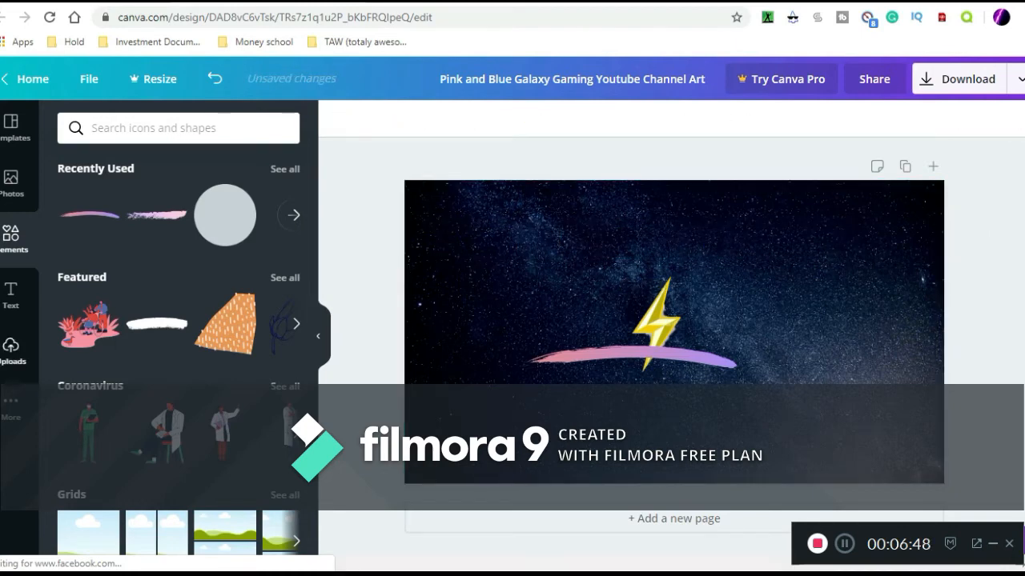
click(11, 291)
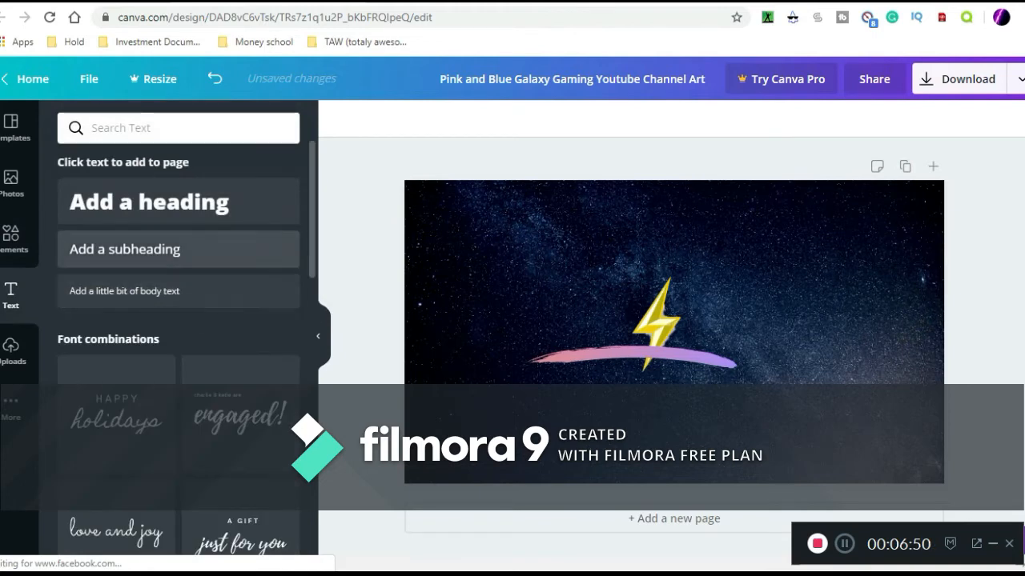
click(148, 202)
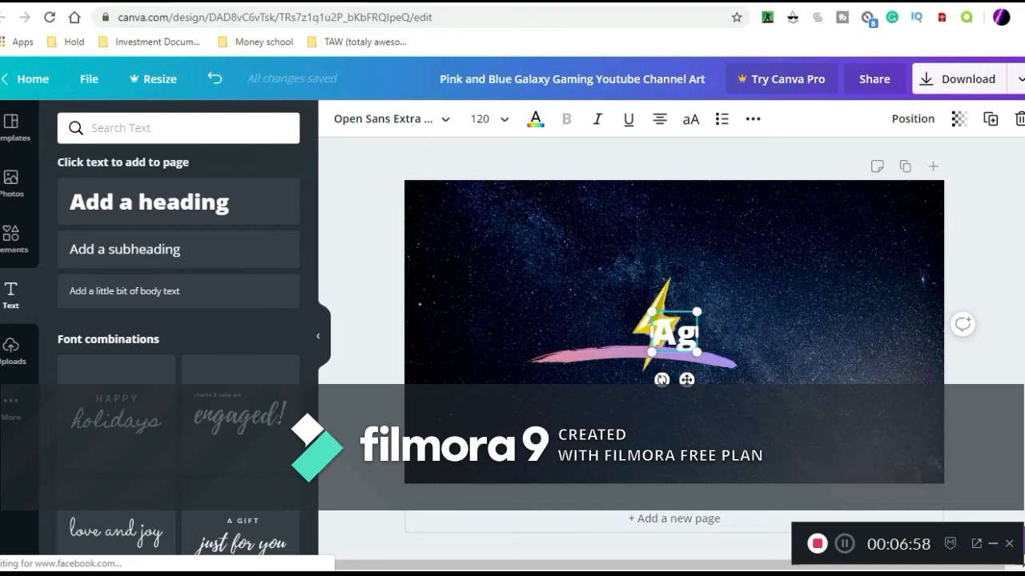
scroll(down, 3)
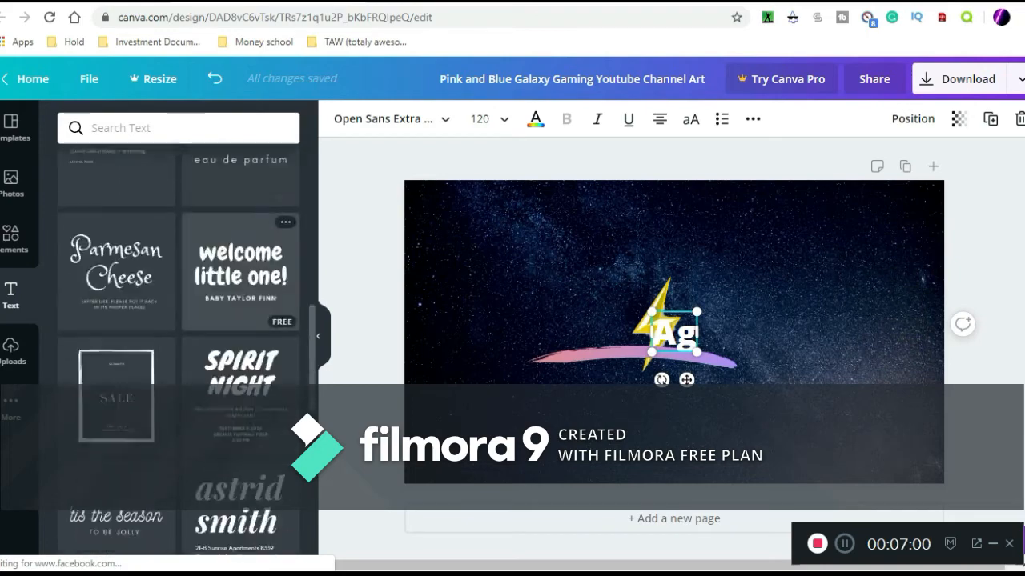
scroll(down, 3)
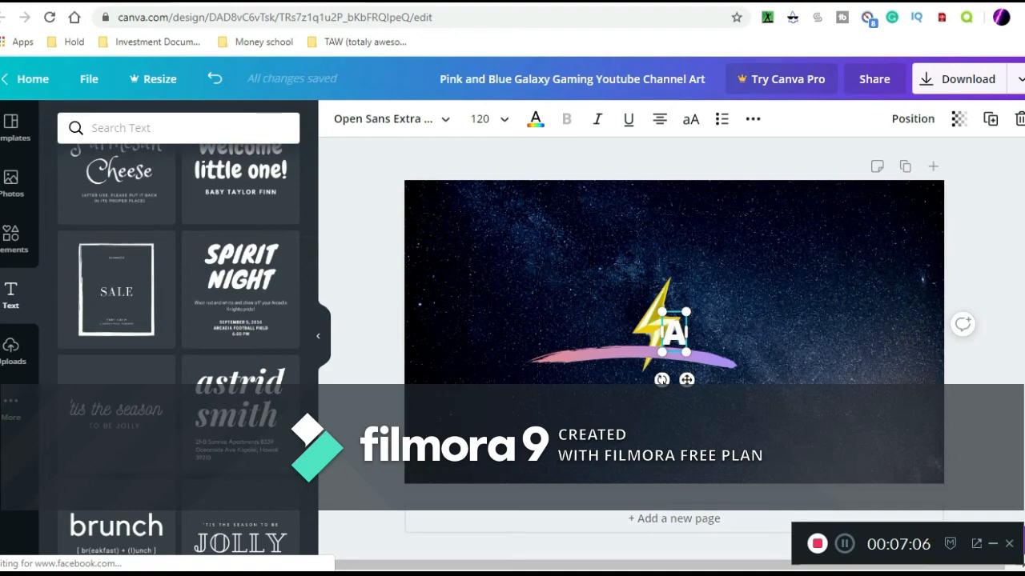
scroll(up, 3)
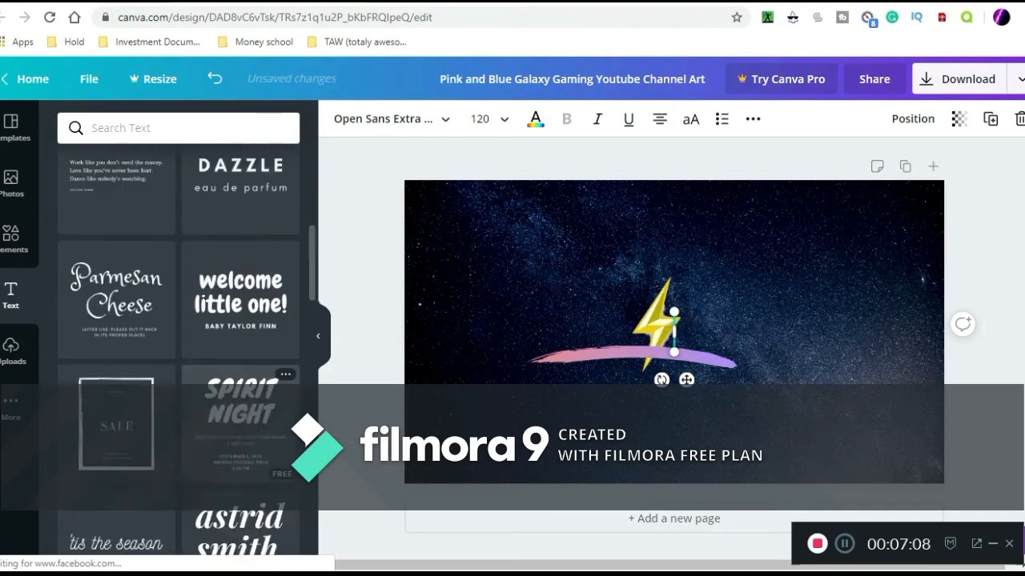
click(178, 250)
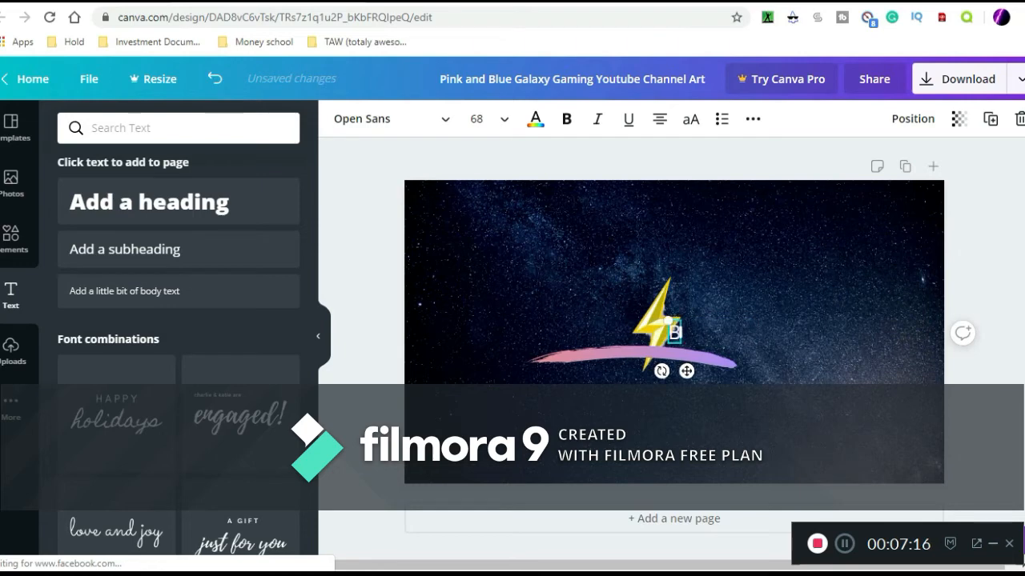
Step: Enter 'BoltLightning780' as the channel name across the bolt and brush stroke
text(BoltLigh)
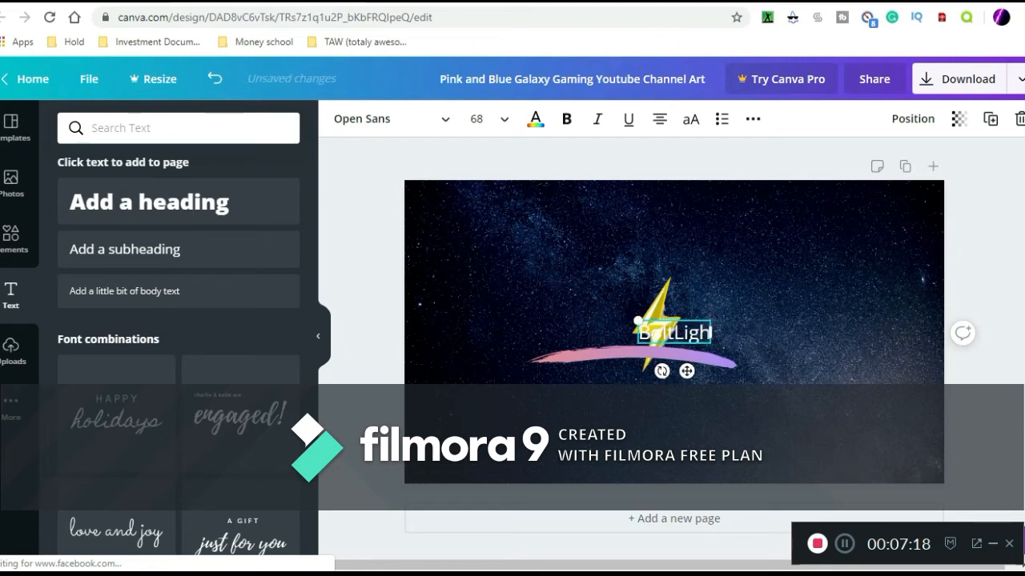
text(tning780)
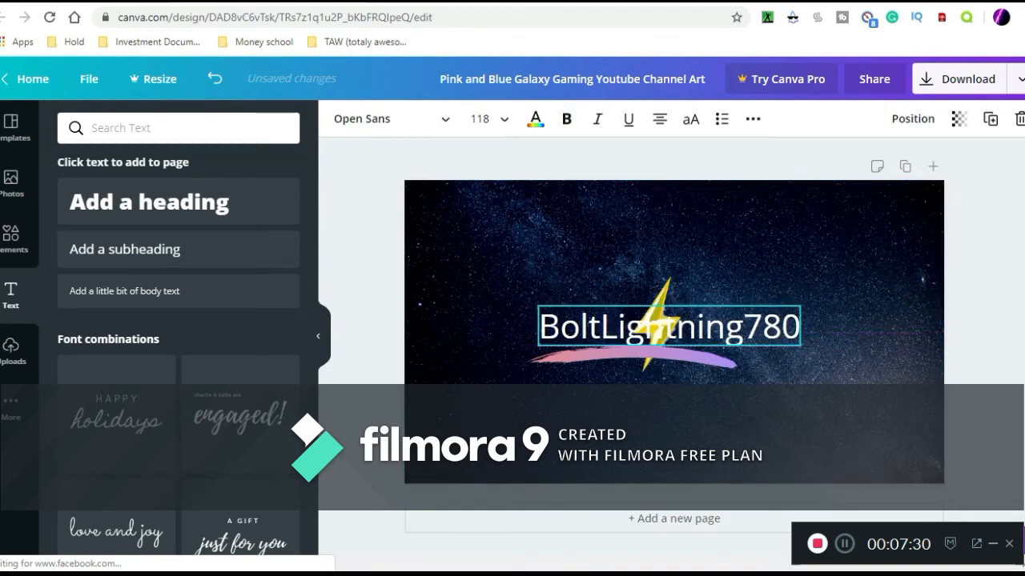
Step: Recolour the BoltLightning780 channel-name text to red using the custom colour picker
click(669, 327)
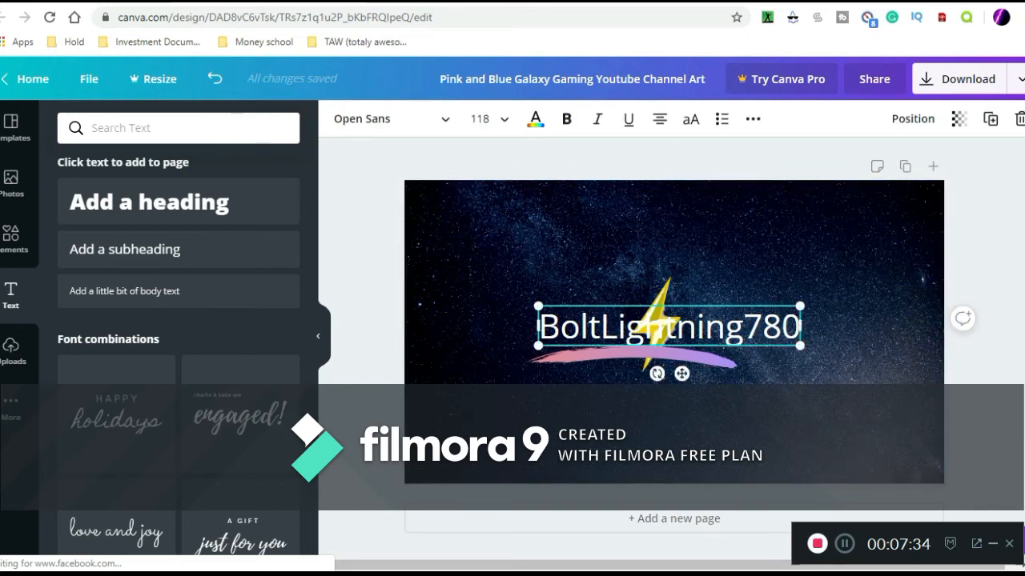
click(535, 118)
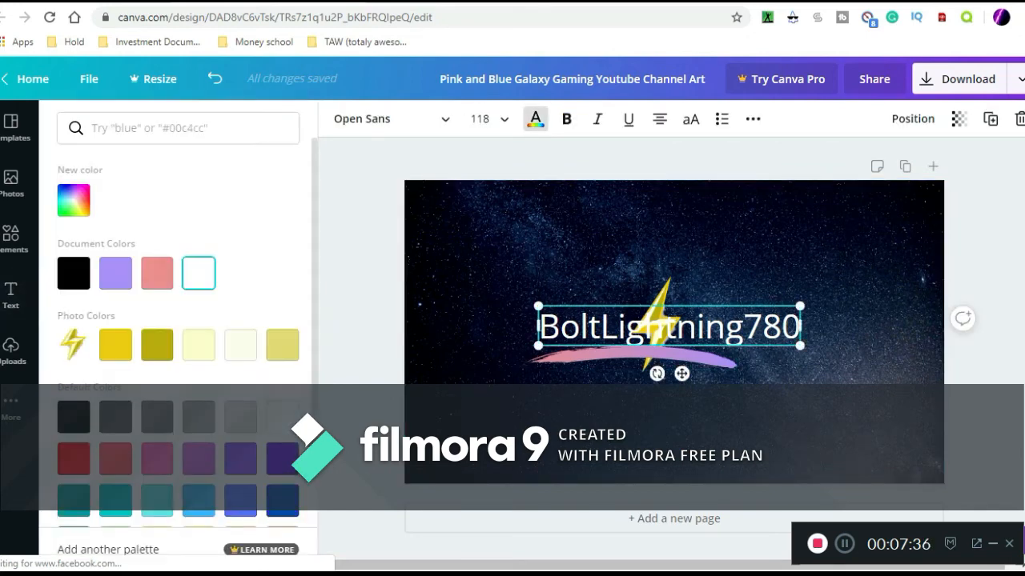
click(74, 198)
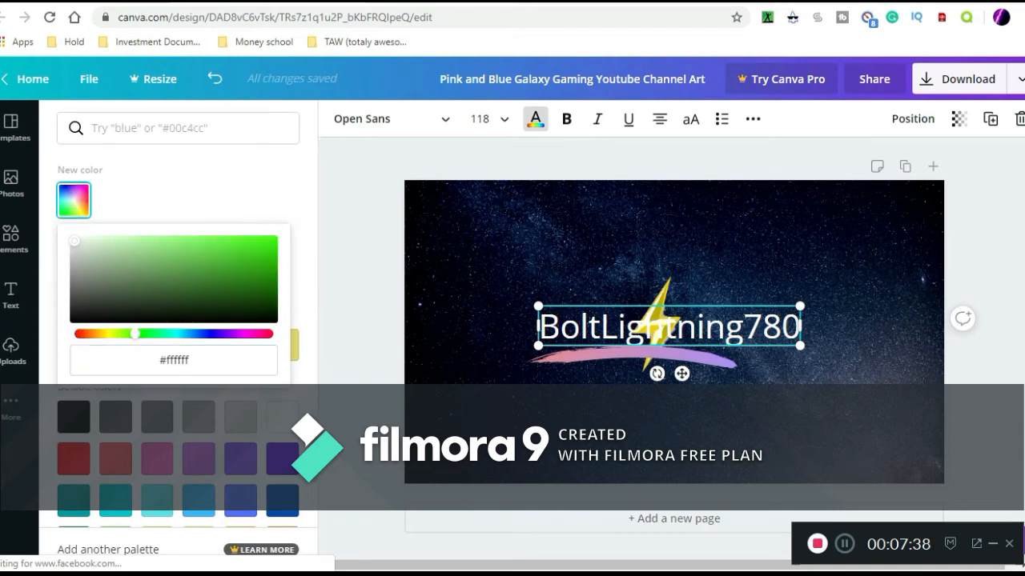
drag(135, 335, 239, 334)
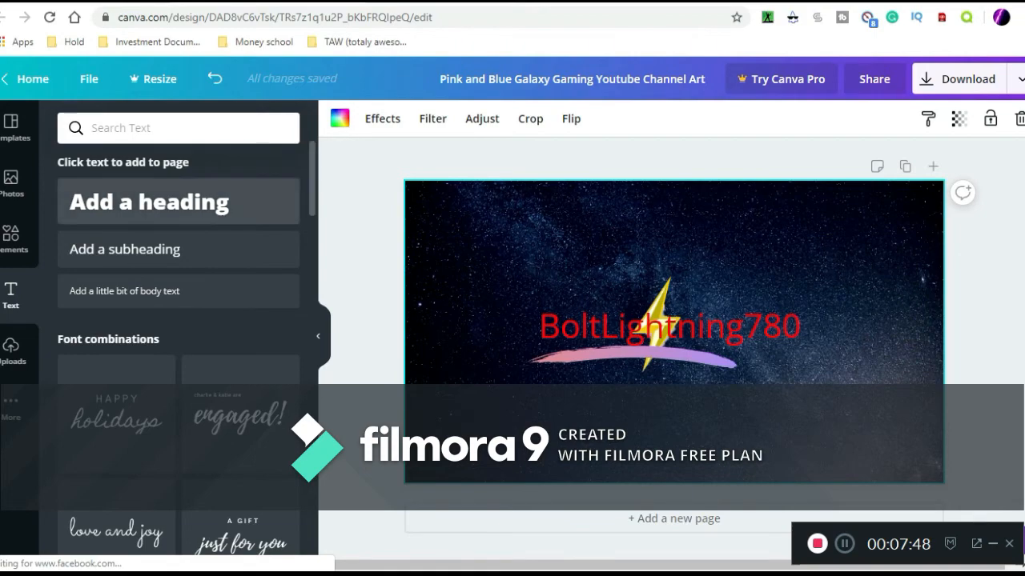
Step: Switch over to the BoltLightning780 YouTube channel page
scroll(down, 3)
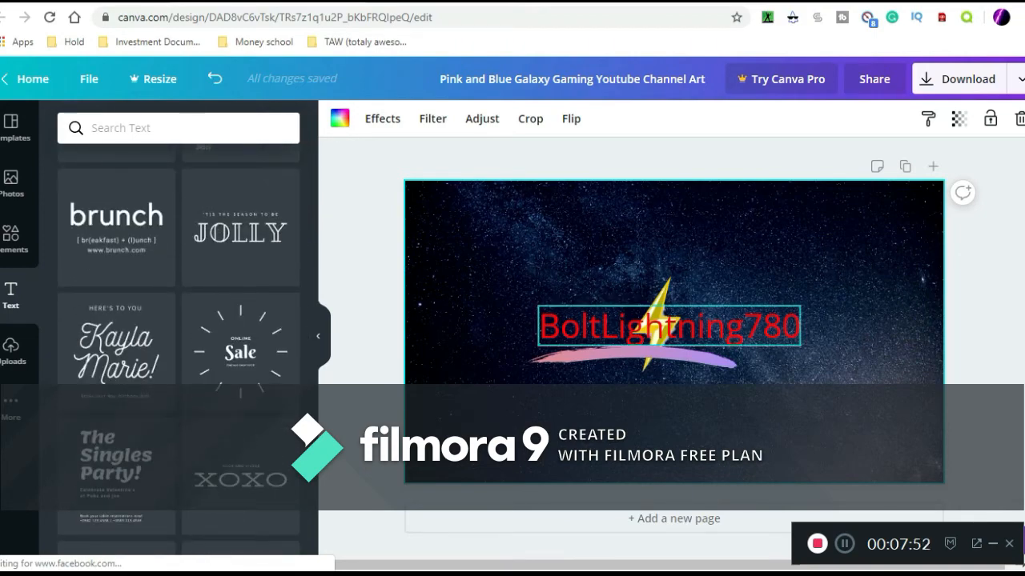
click(957, 78)
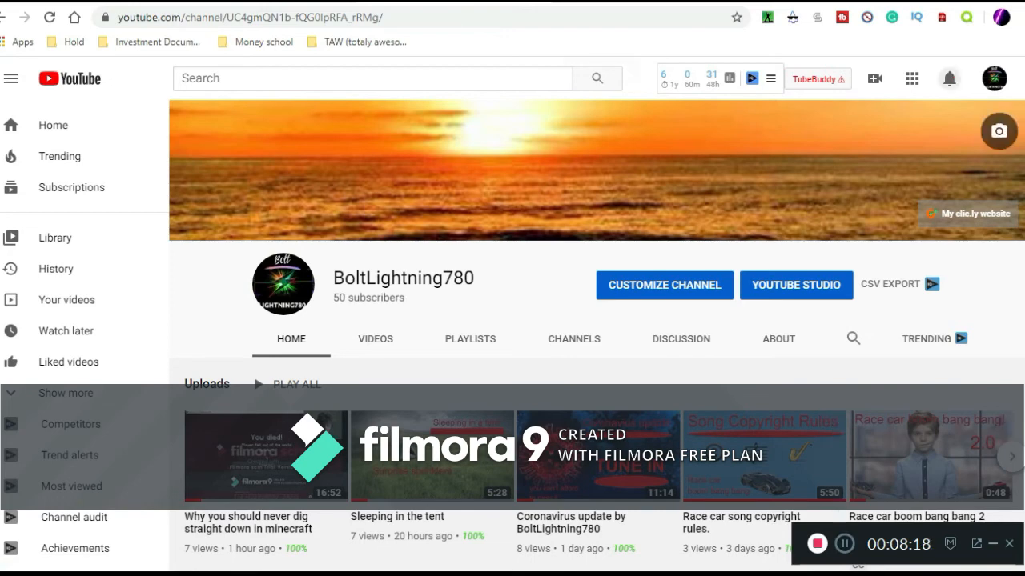
Step: Choose the downloaded galaxy banner PNG from the computer as new channel art
click(999, 131)
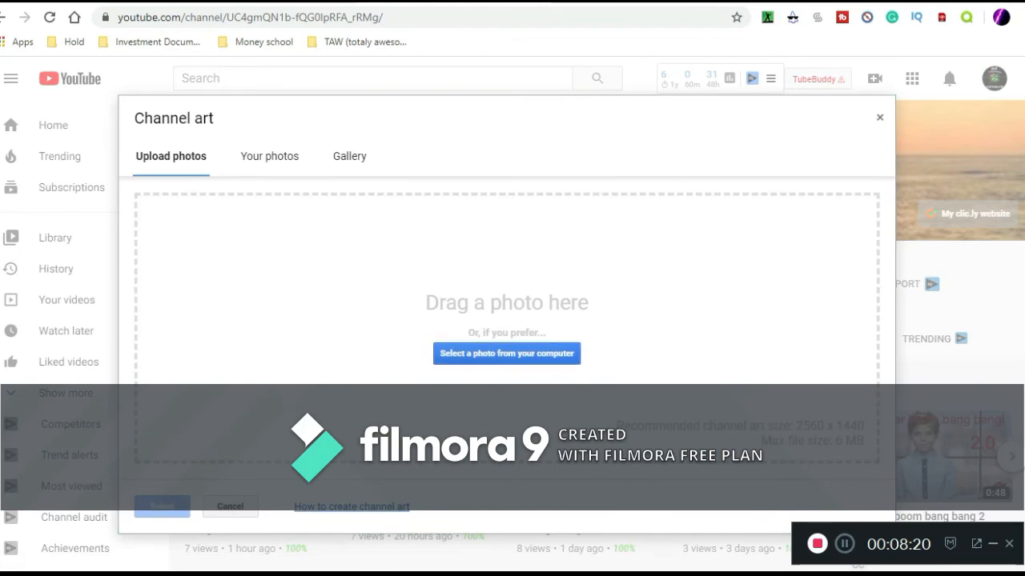
click(506, 353)
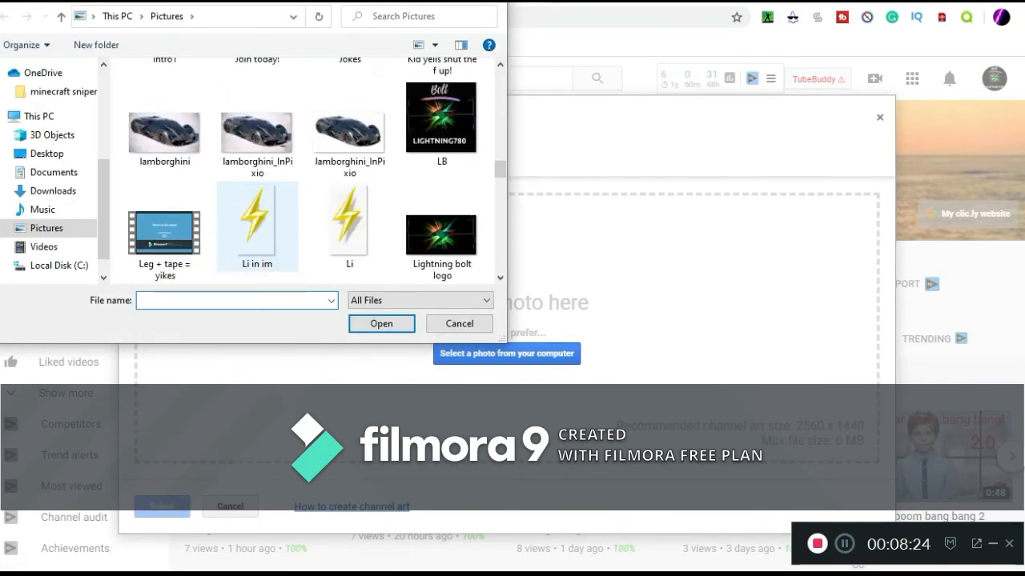
scroll(down, 3)
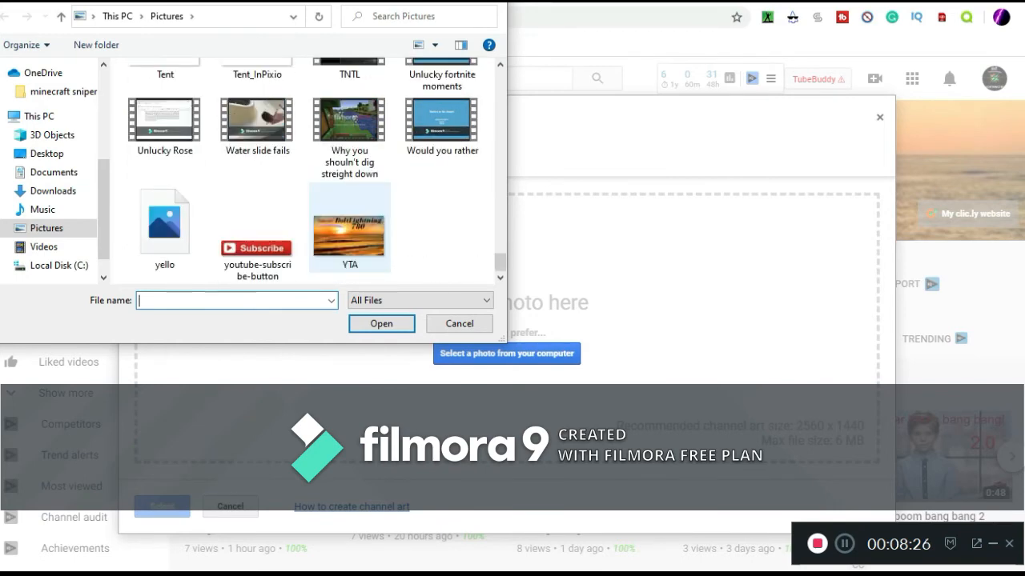
click(458, 323)
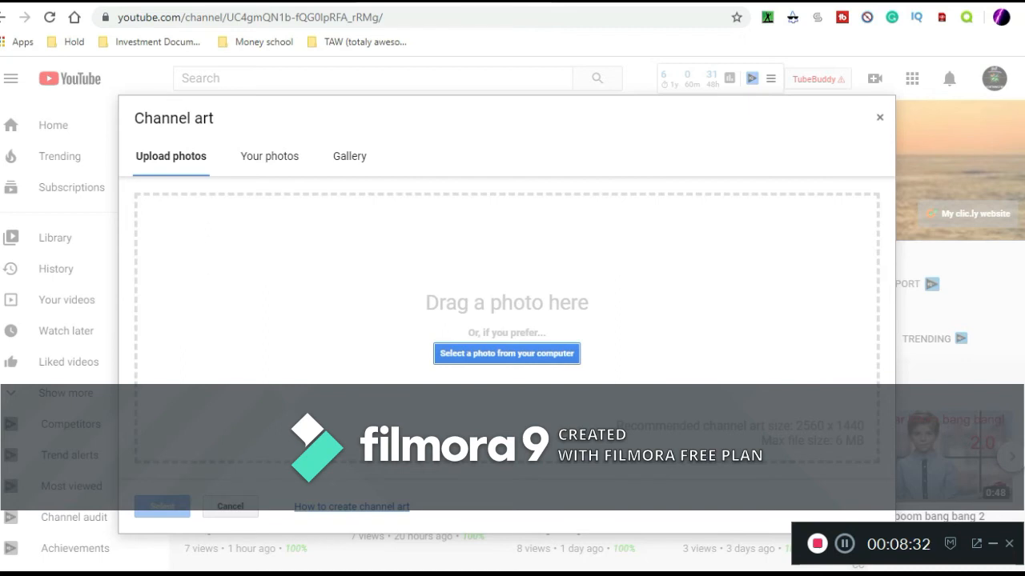
click(506, 354)
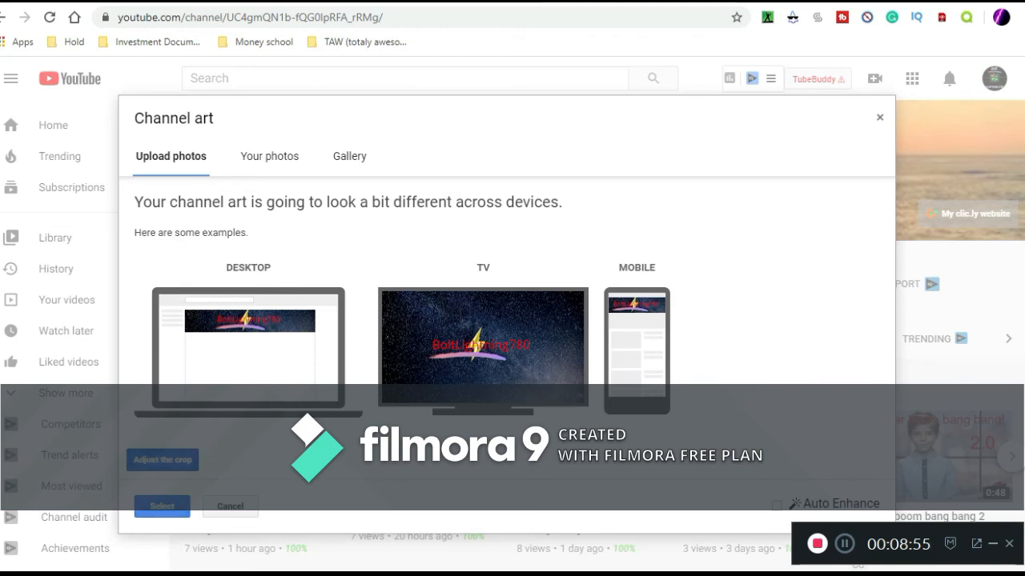
Step: Adjust the banner crop and submit it; YouTube rejects it as over 6 megabytes
click(161, 459)
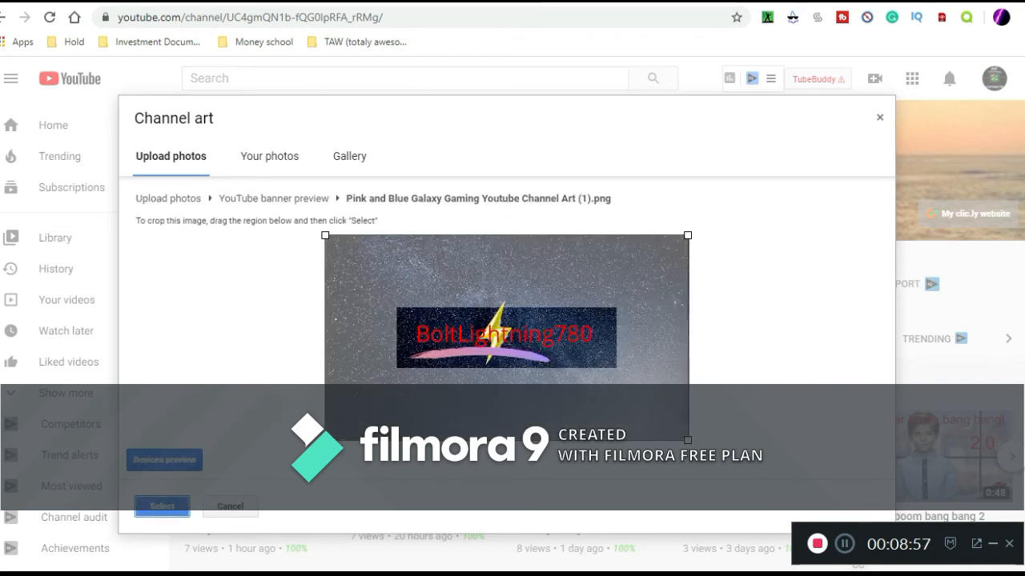
click(162, 506)
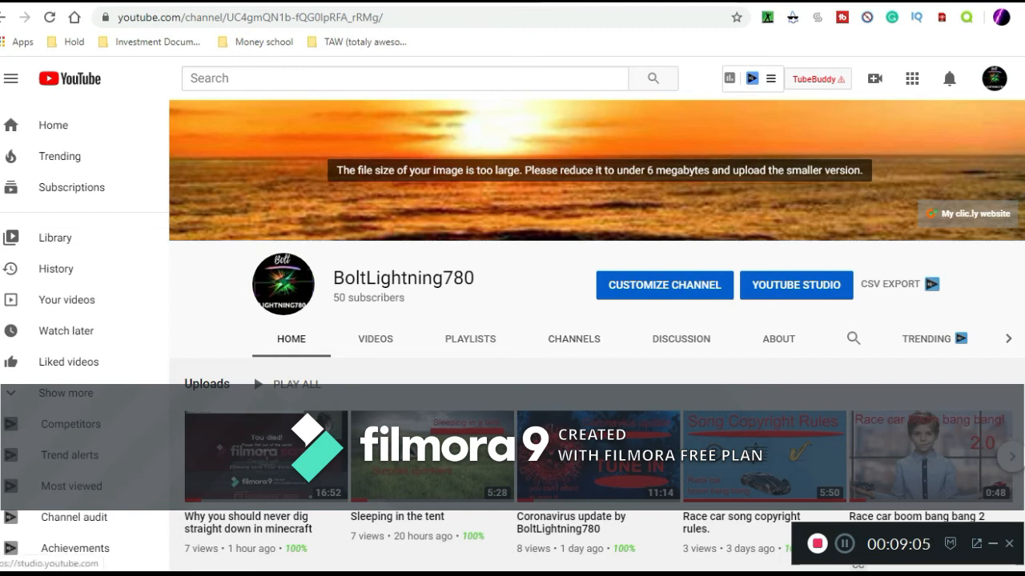
mouse_move(999, 131)
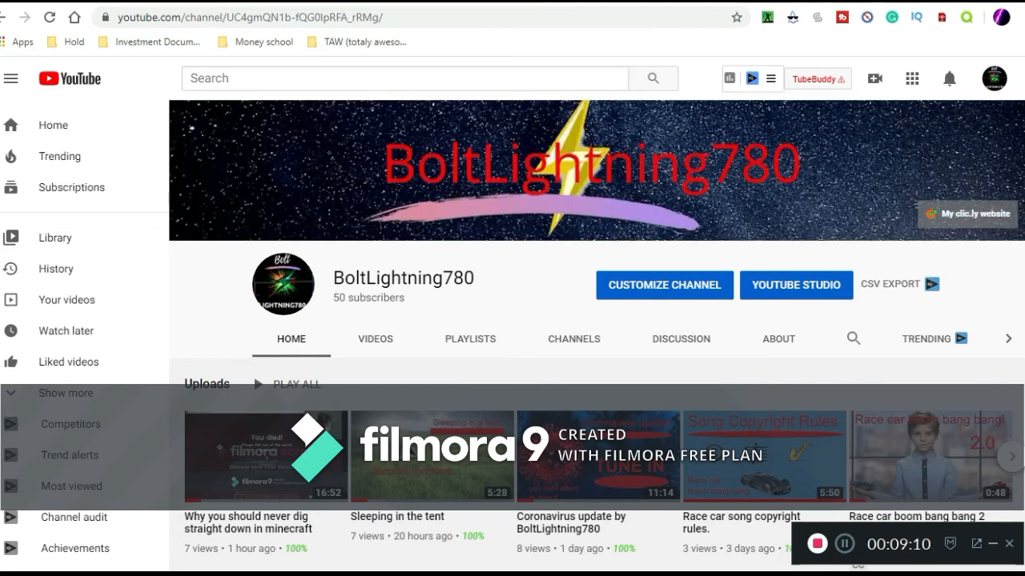
mouse_move(999, 131)
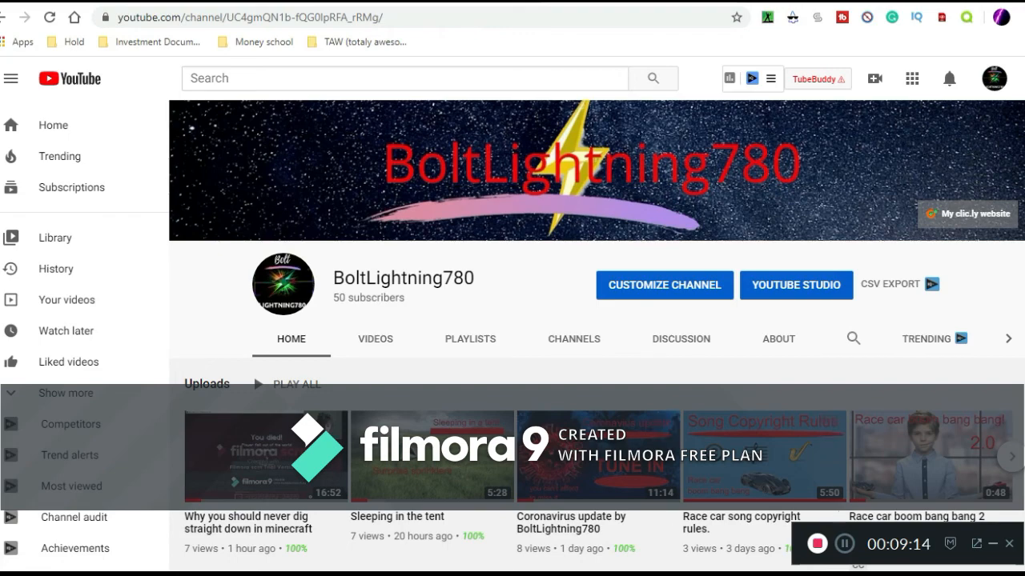
mouse_move(999, 132)
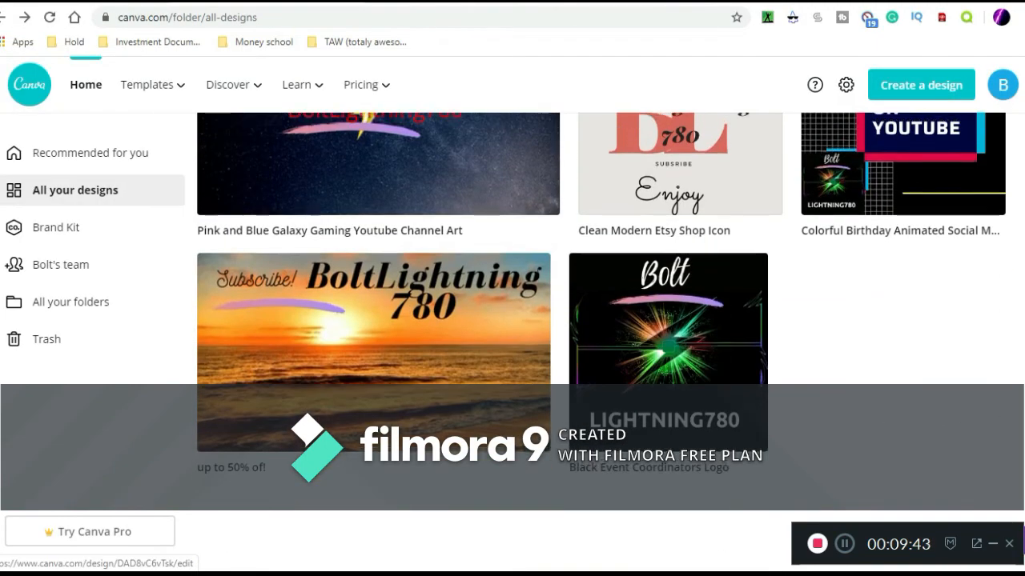
scroll(up, 3)
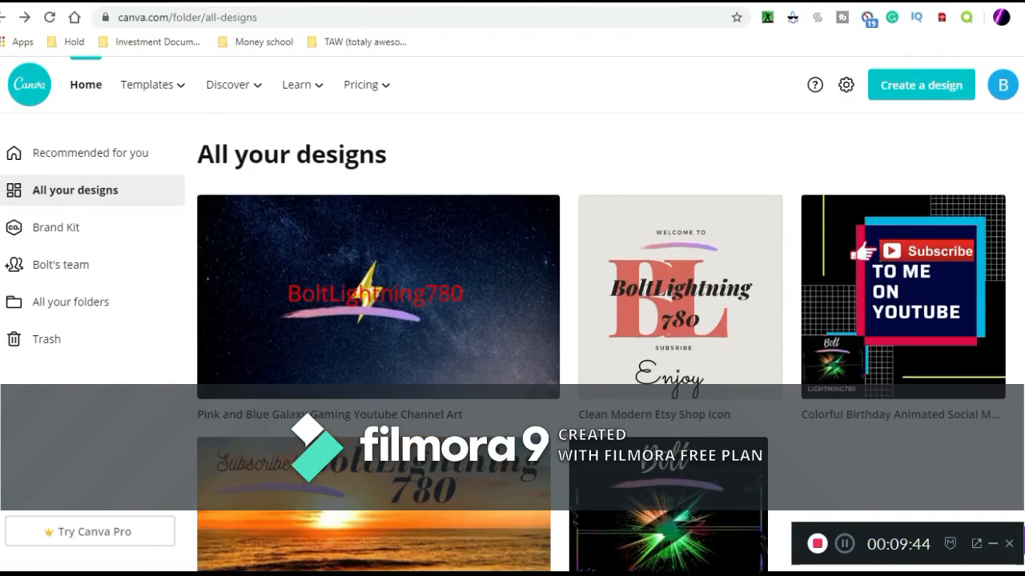
scroll(down, 3)
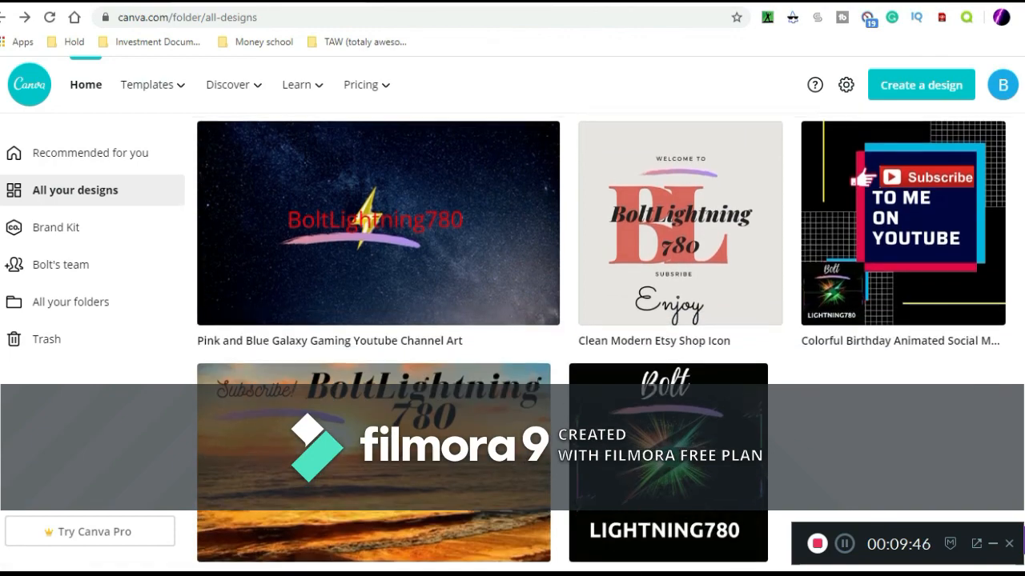
scroll(down, 3)
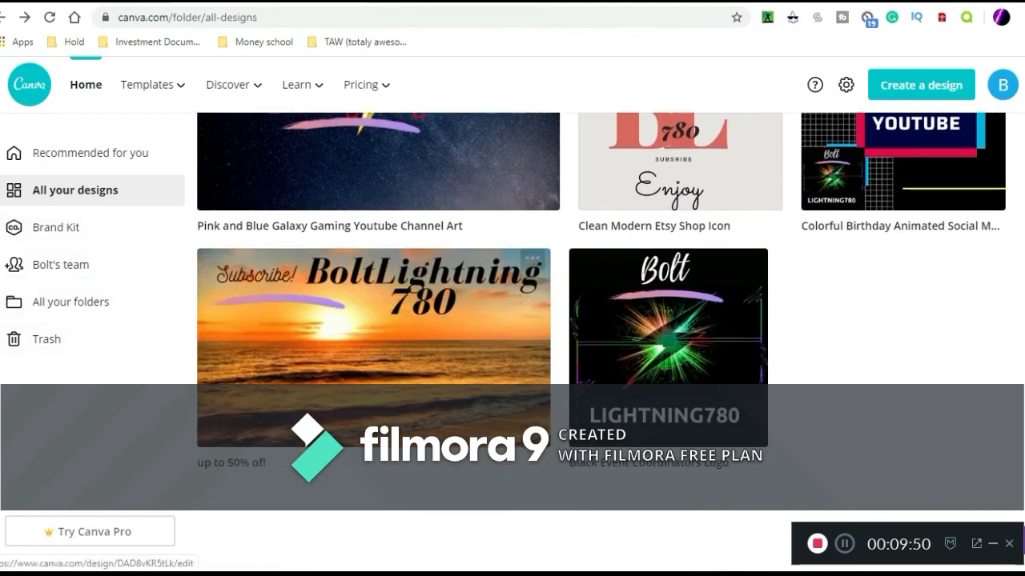
scroll(up, 3)
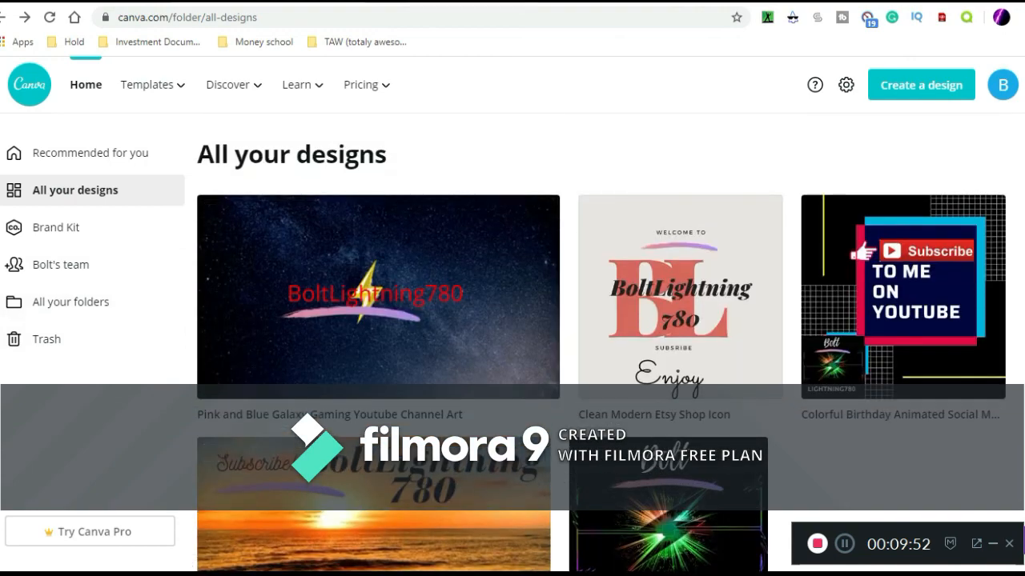